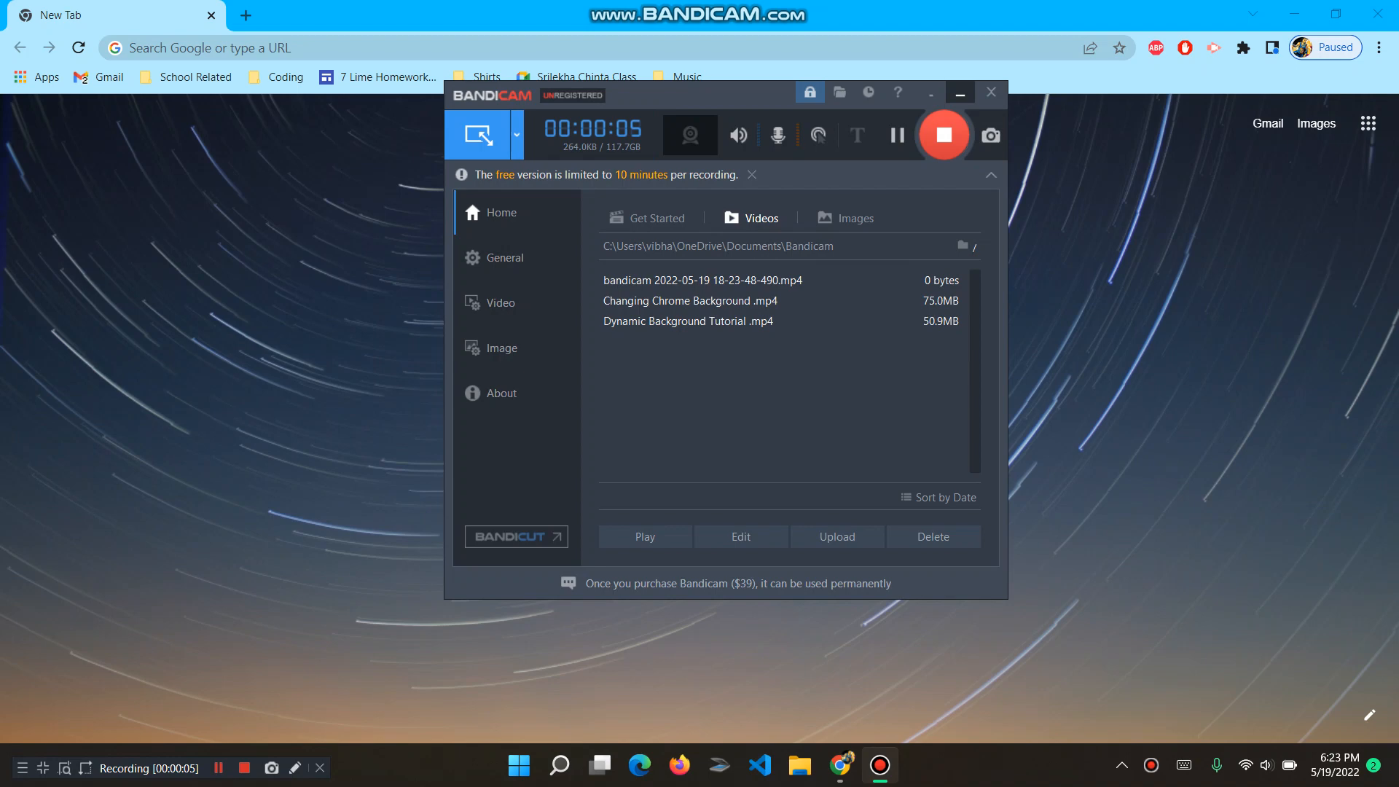
- Put the Bandicam recorder window away so Chrome's new tab page shows
left_click(960, 90)
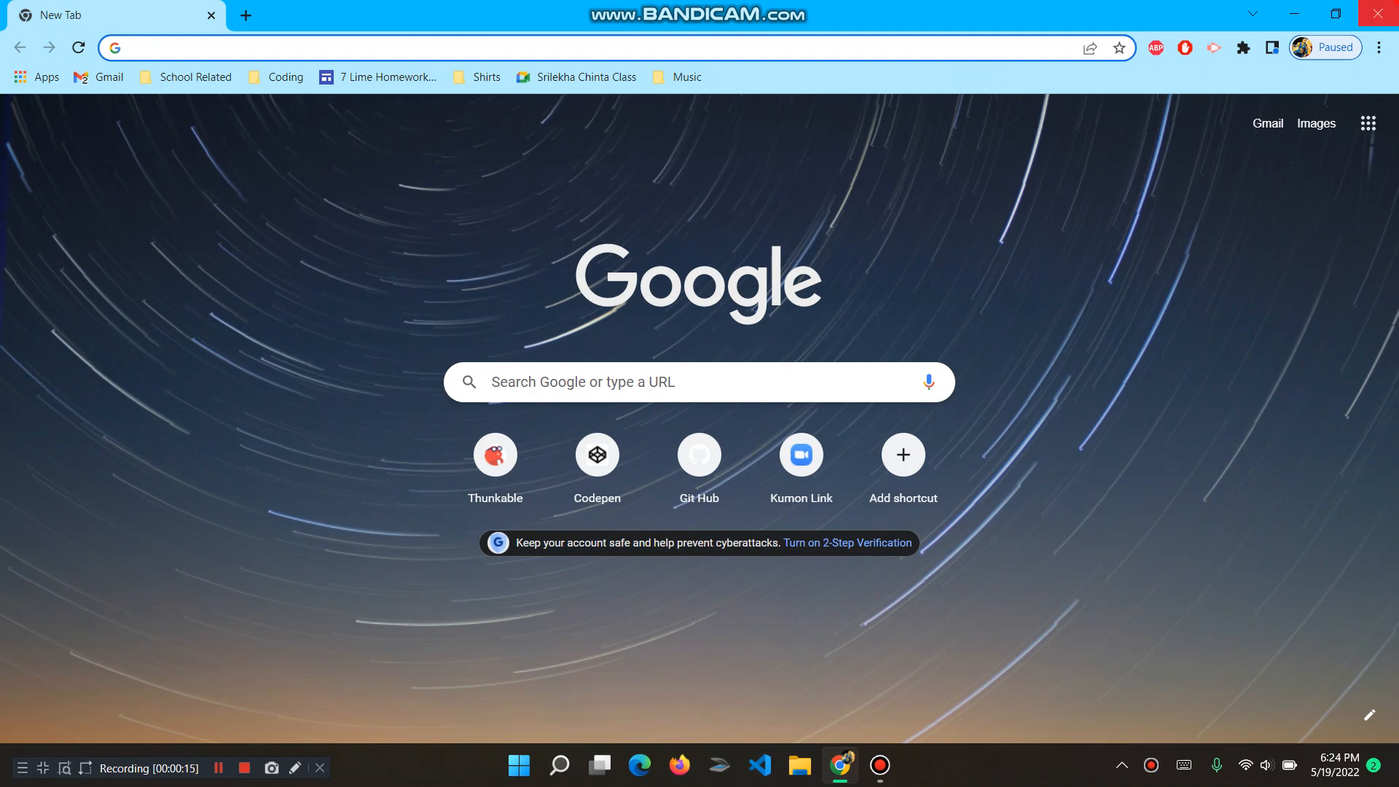
- Check the desktop, return to Chrome, glance at the account menu, and focus the address bar
left_click(1296, 13)
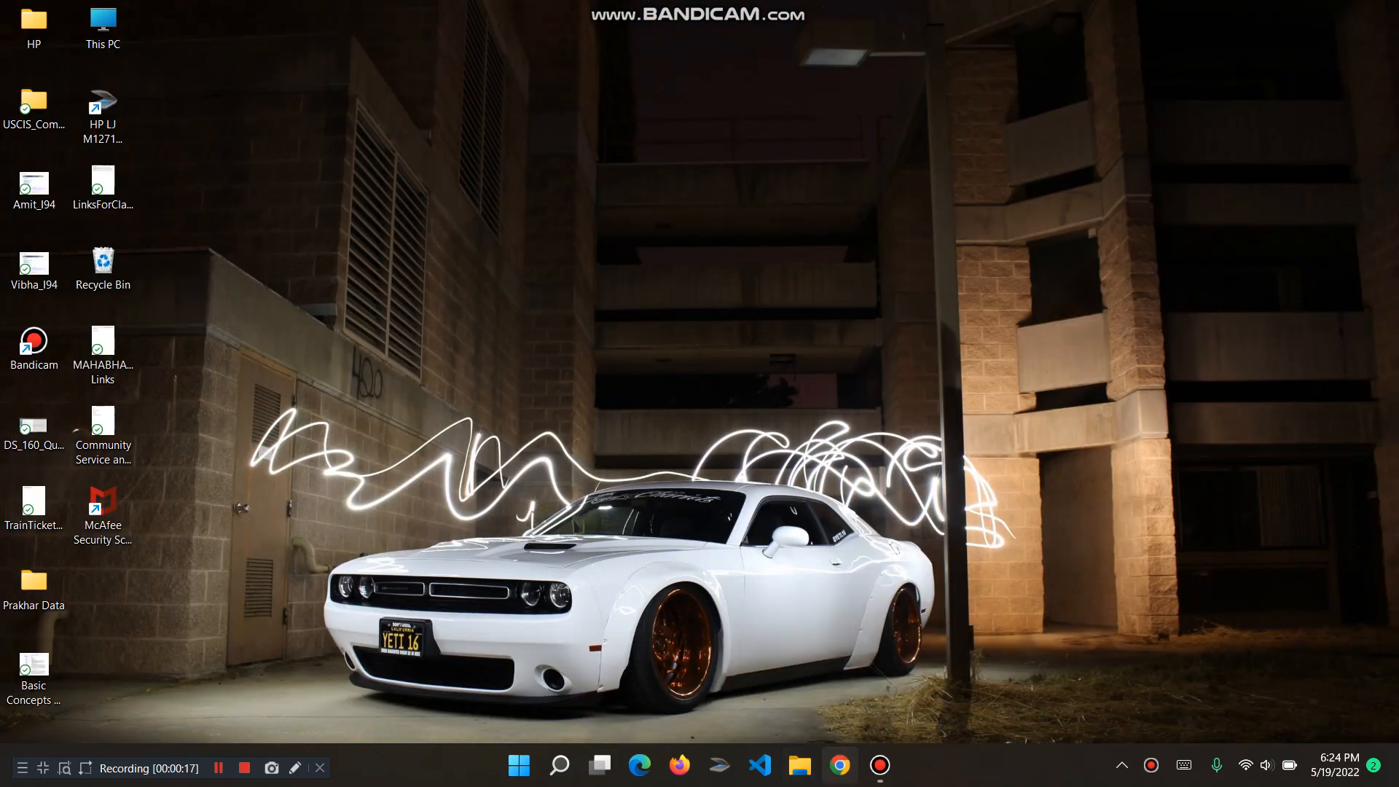
left_click(839, 763)
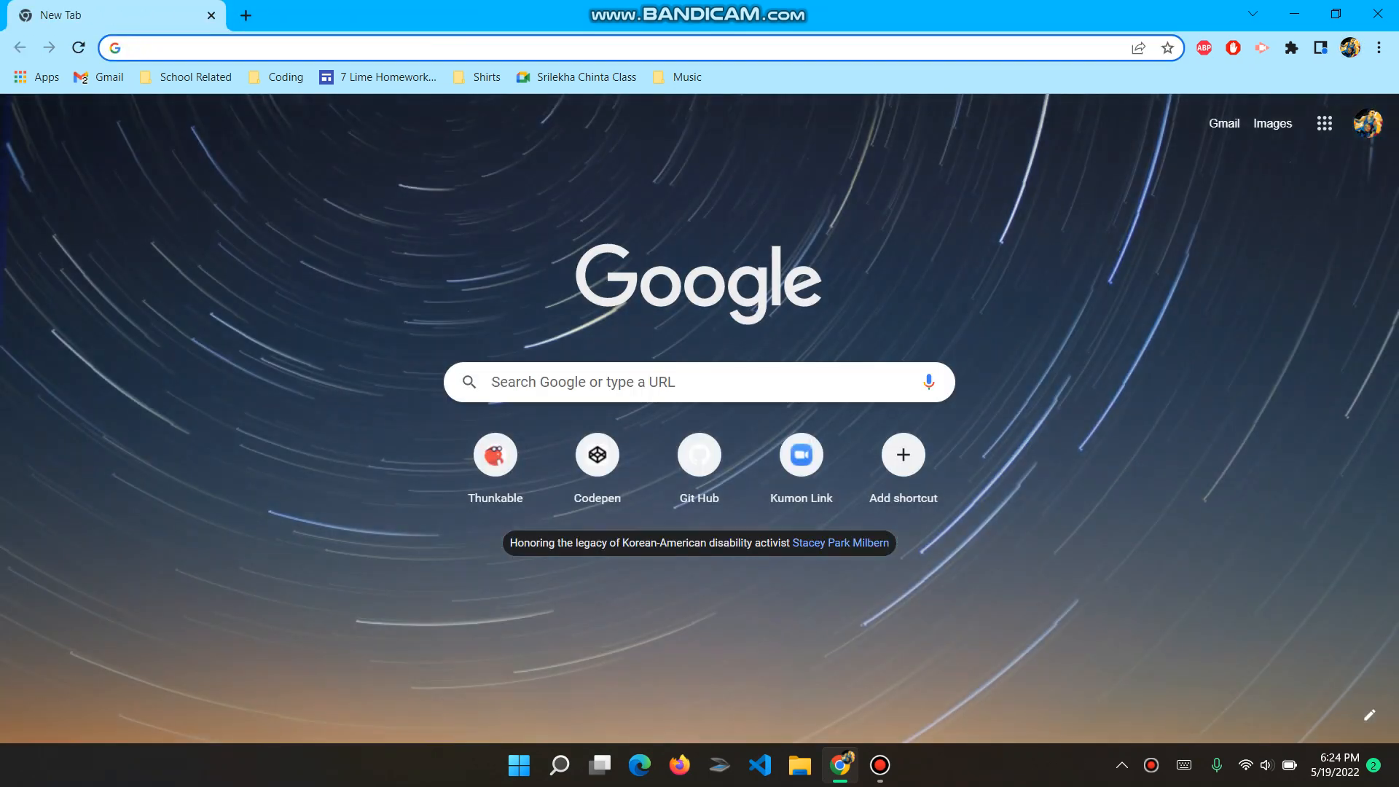
left_click(1367, 122)
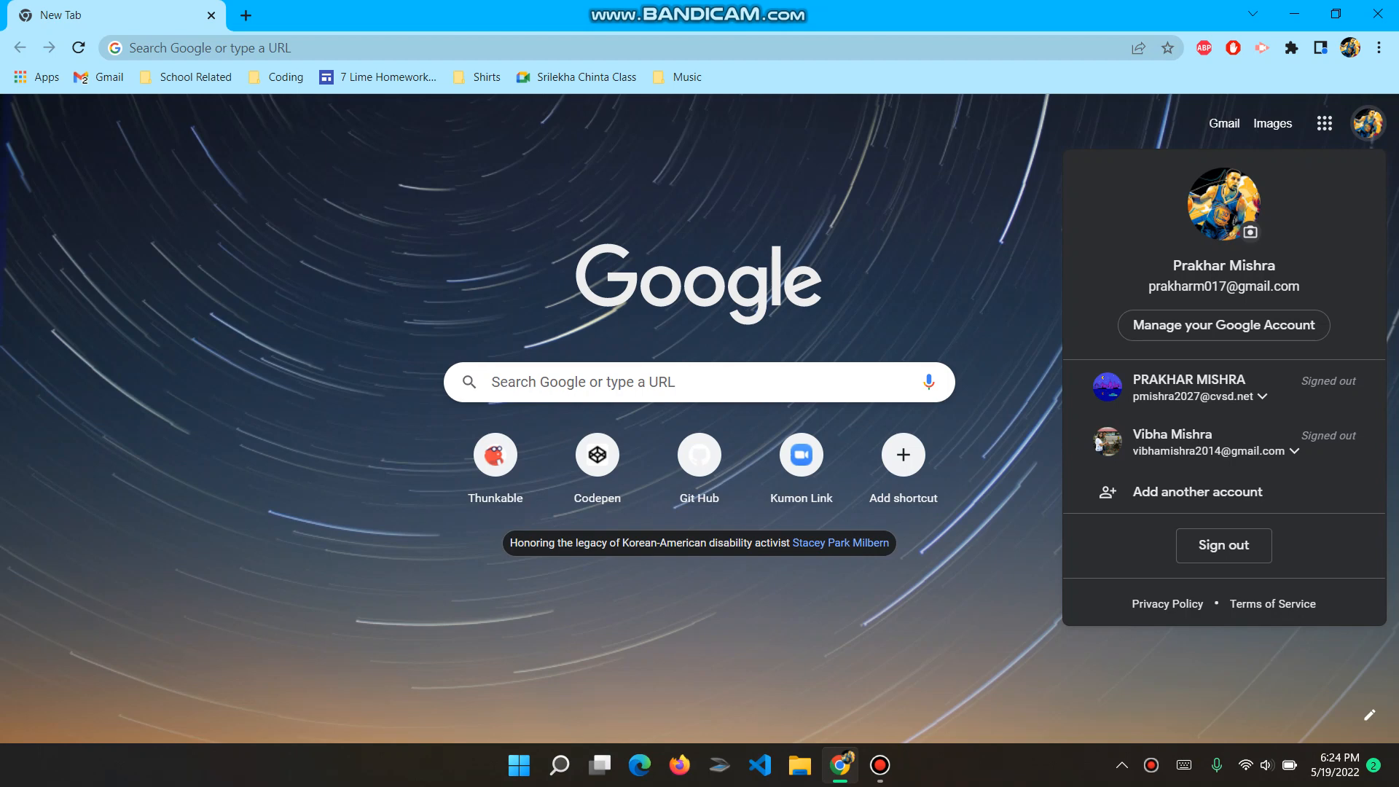
left_click(239, 48)
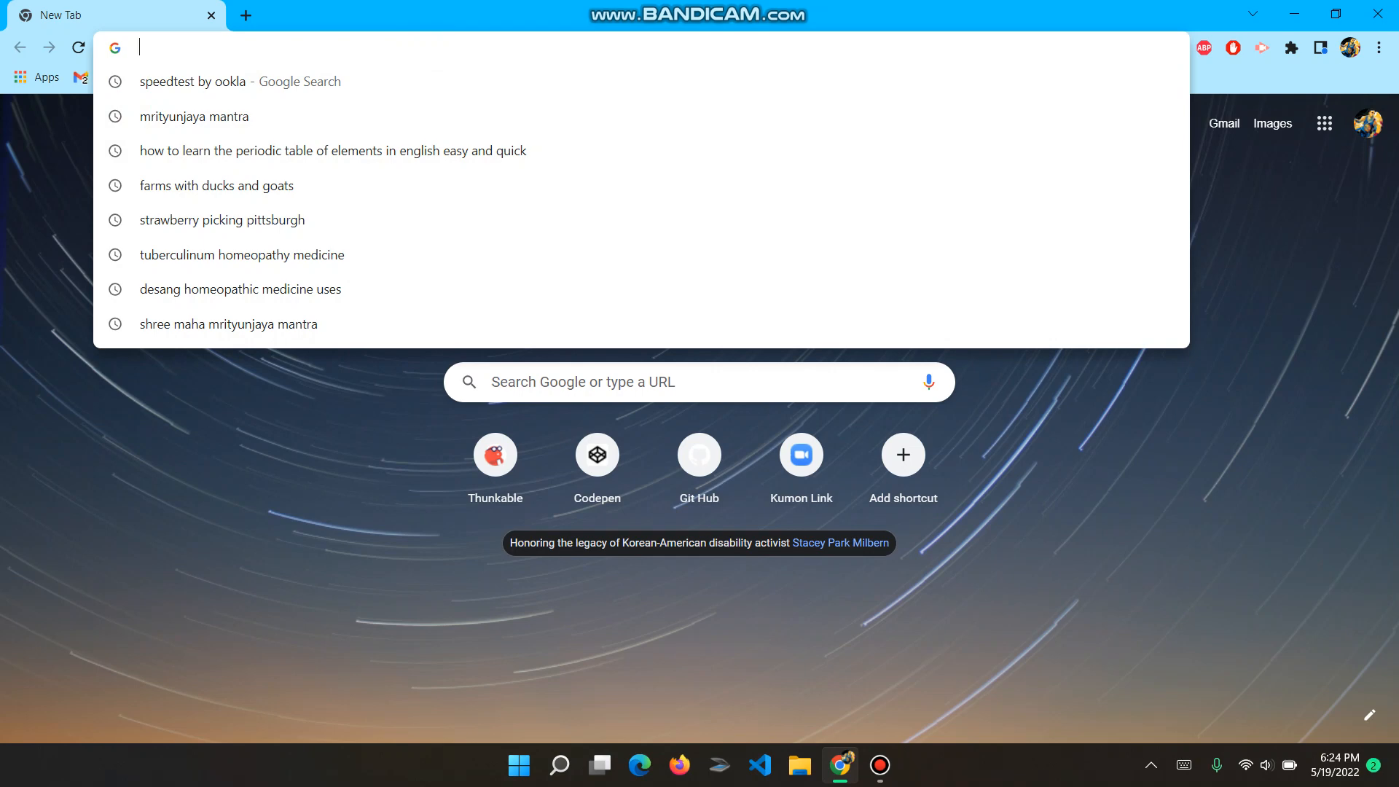
- Search Google for 'james harden cool 4k' from the omnibox
type("ba")
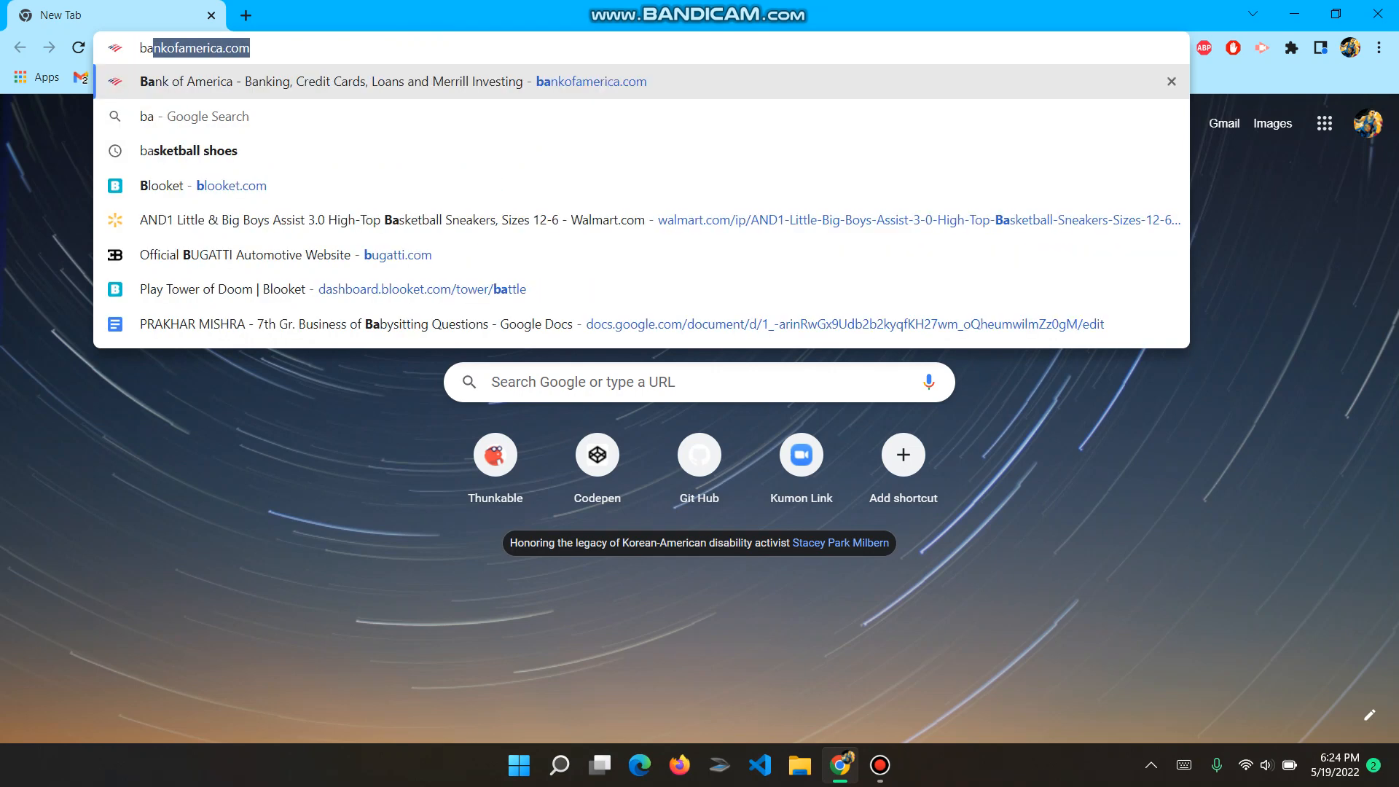
key("Backspace")
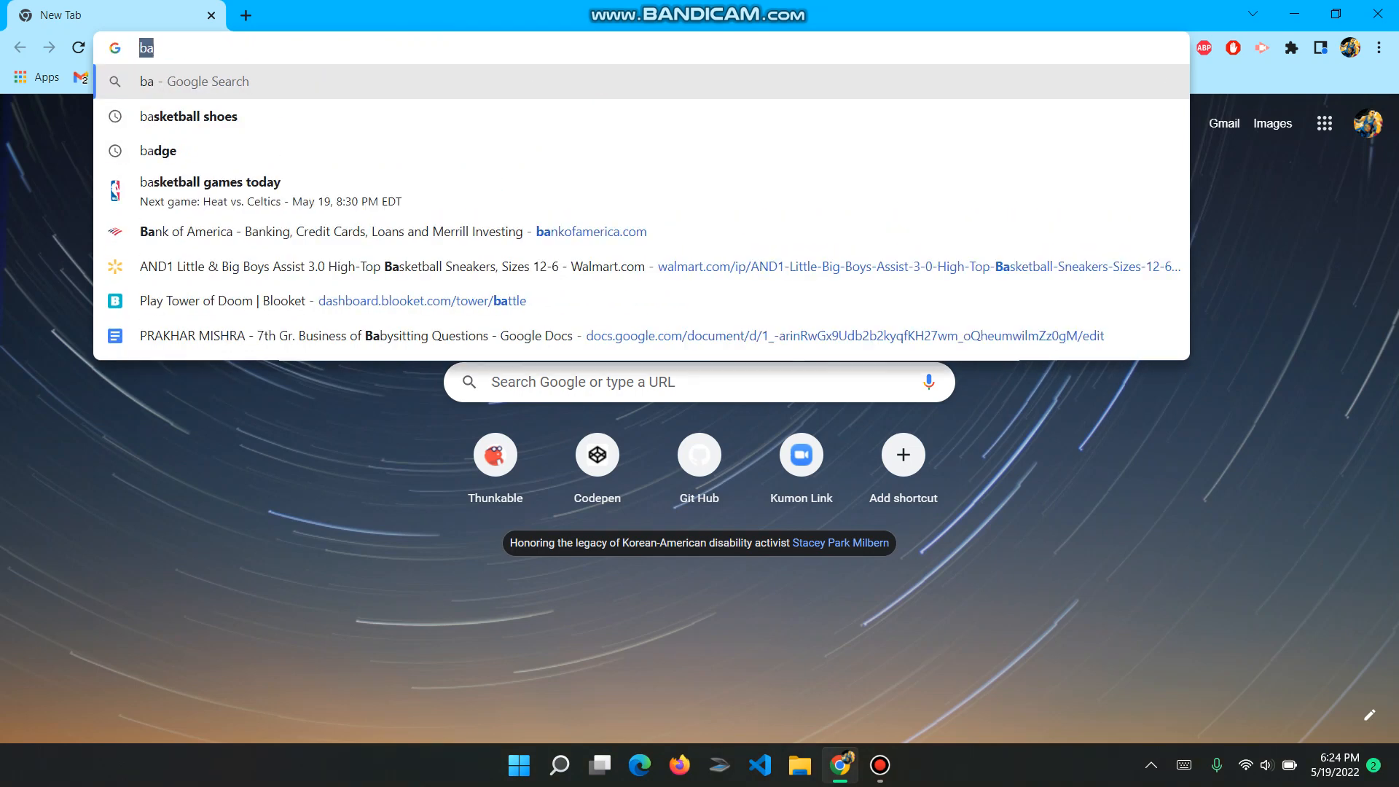
type("j")
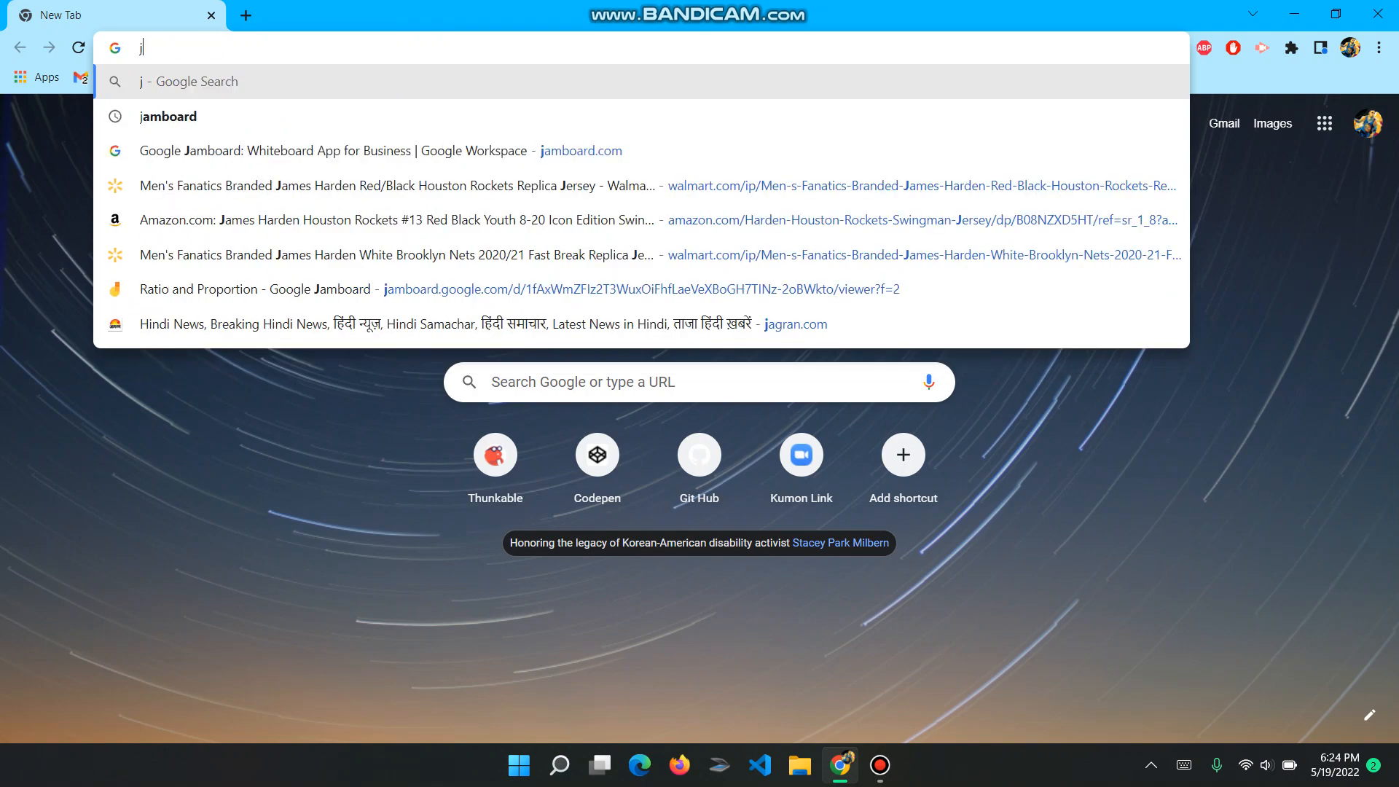
type("ames")
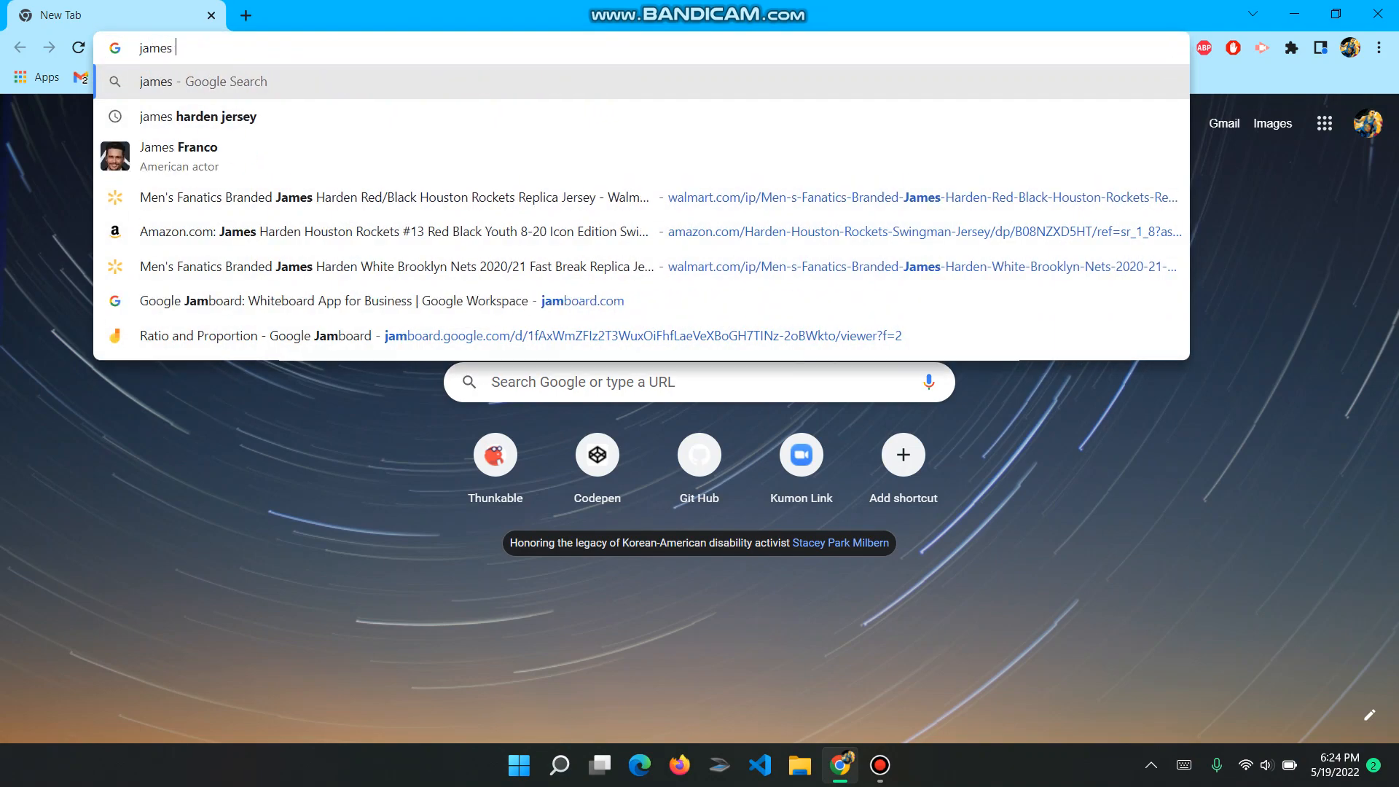
type("harden")
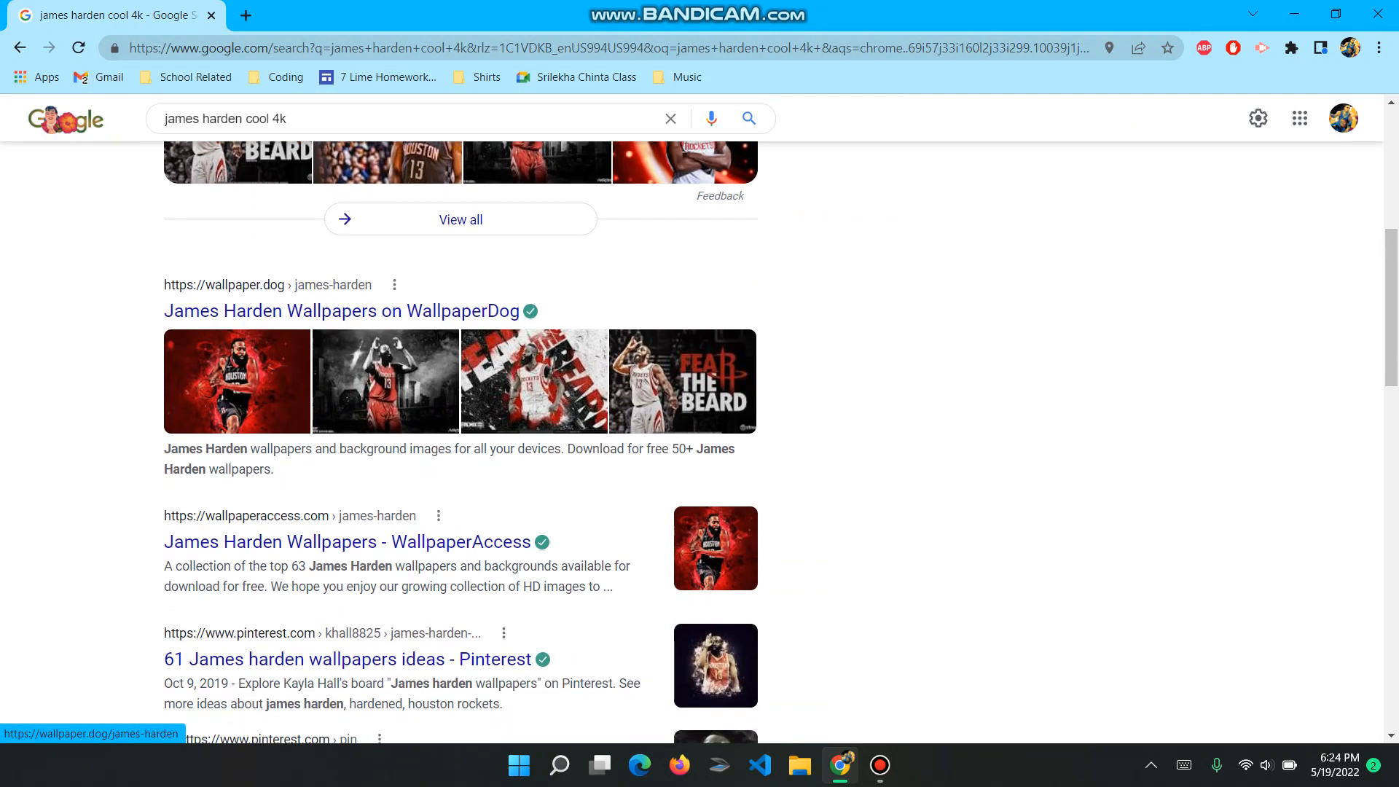
- Browse the WallpaperDog James Harden wallpapers to the red Rockets one, then start a fresh tab
left_click(333, 310)
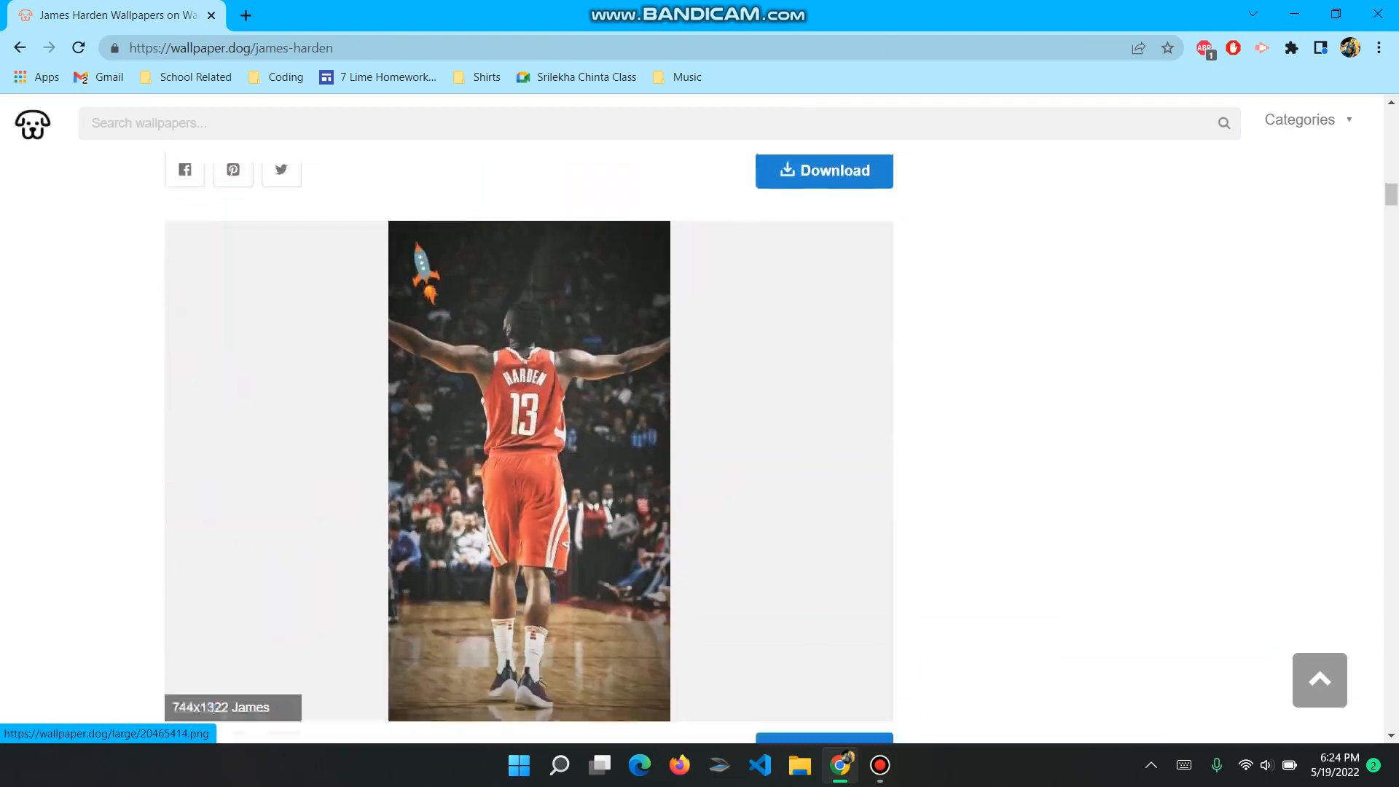
scroll("down", 3)
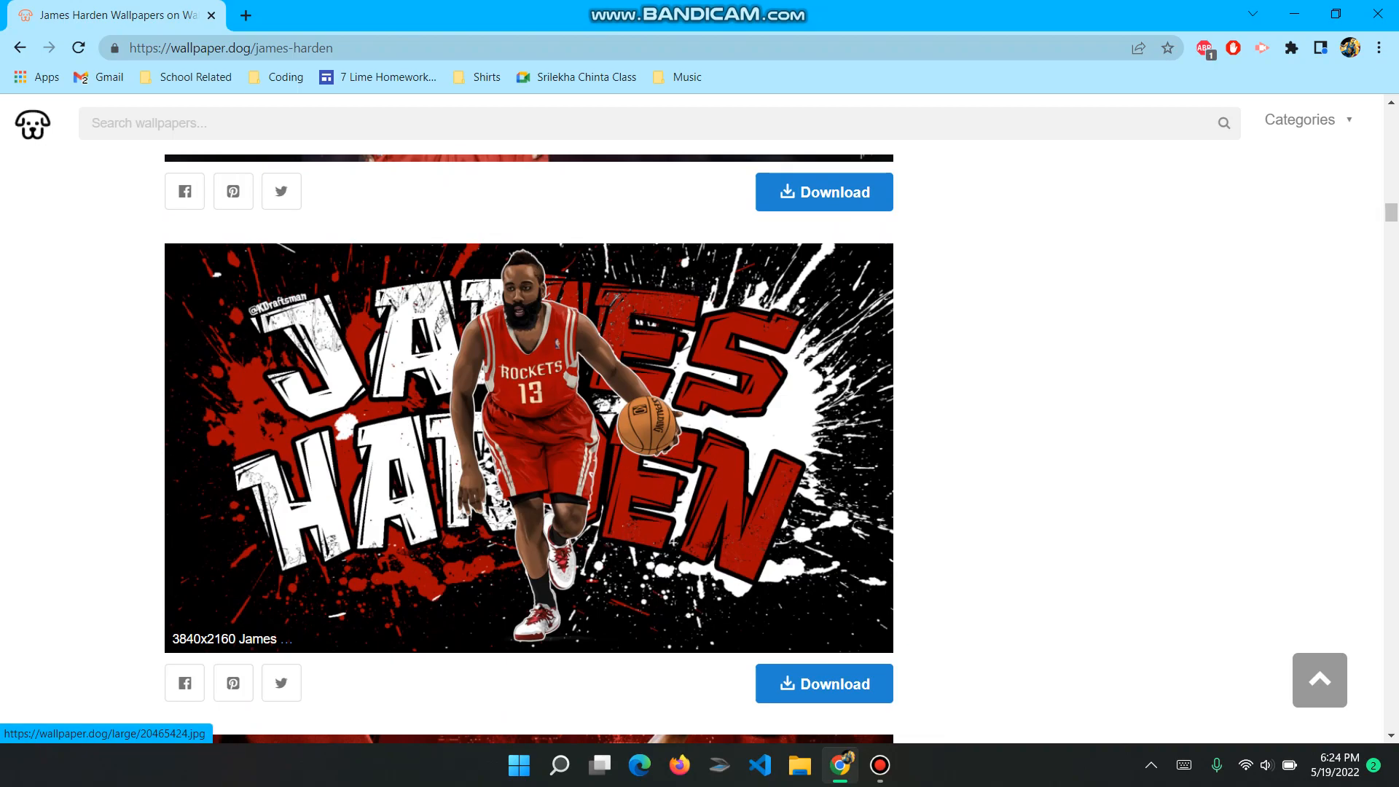
scroll("down", 3)
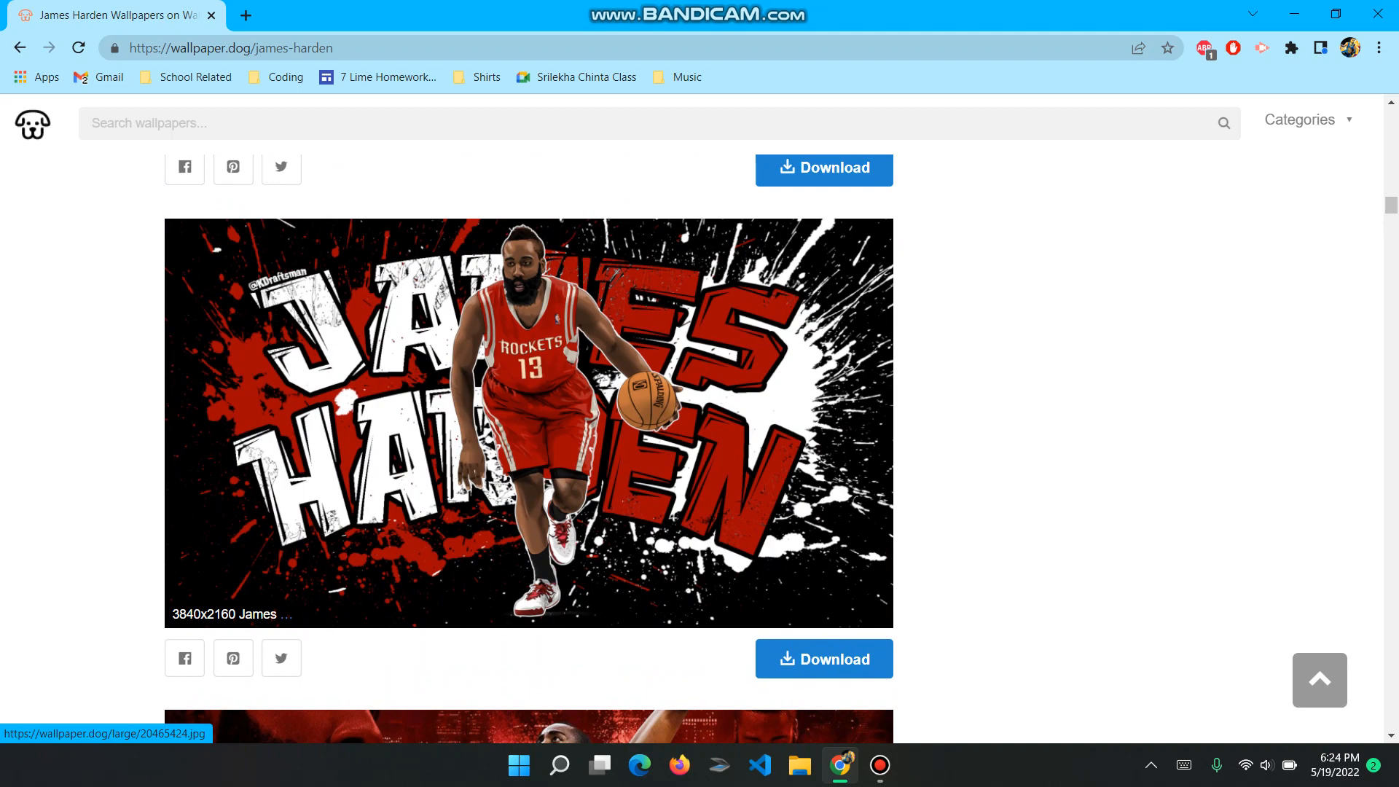
left_click(245, 15)
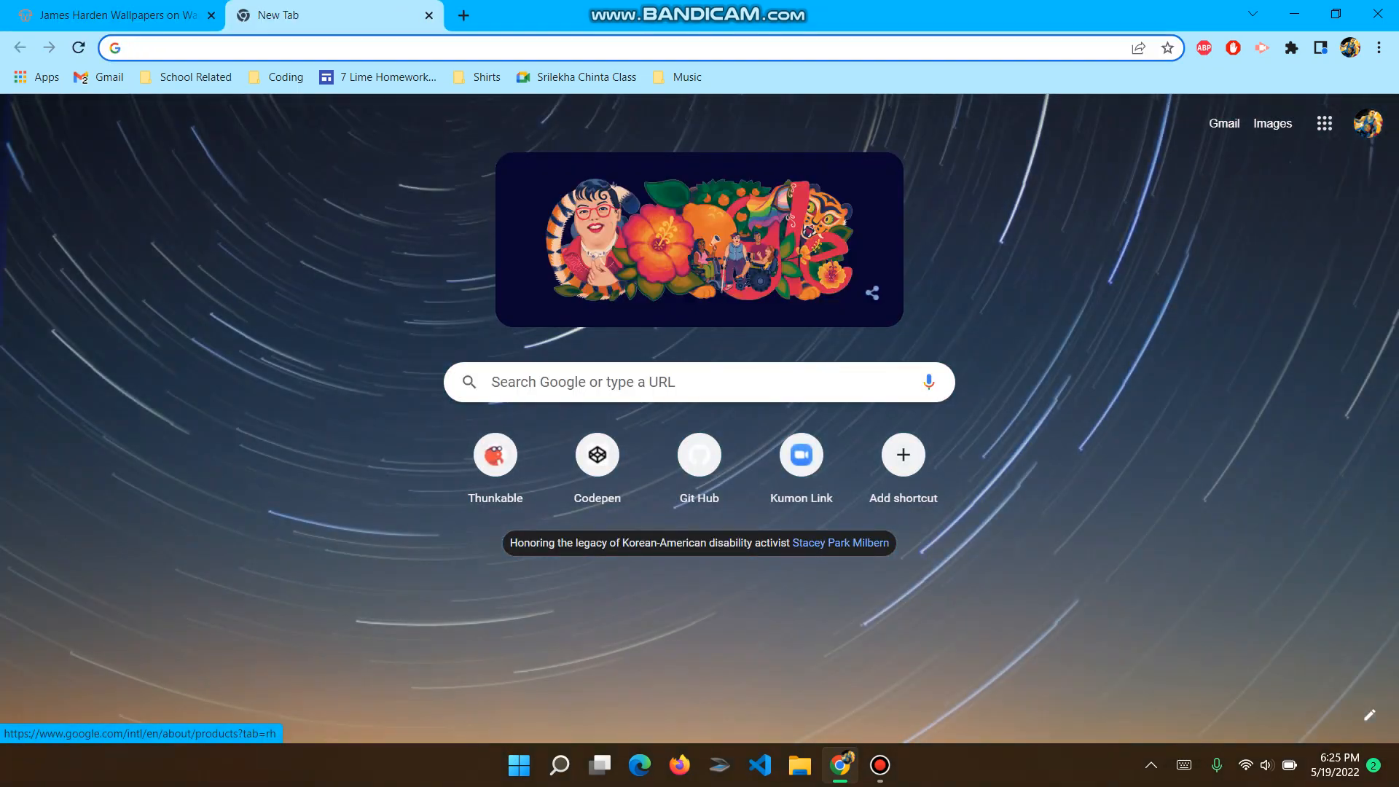
- Start changing the Google profile picture and browse to the Extreme sports illustrations
left_click(1368, 123)
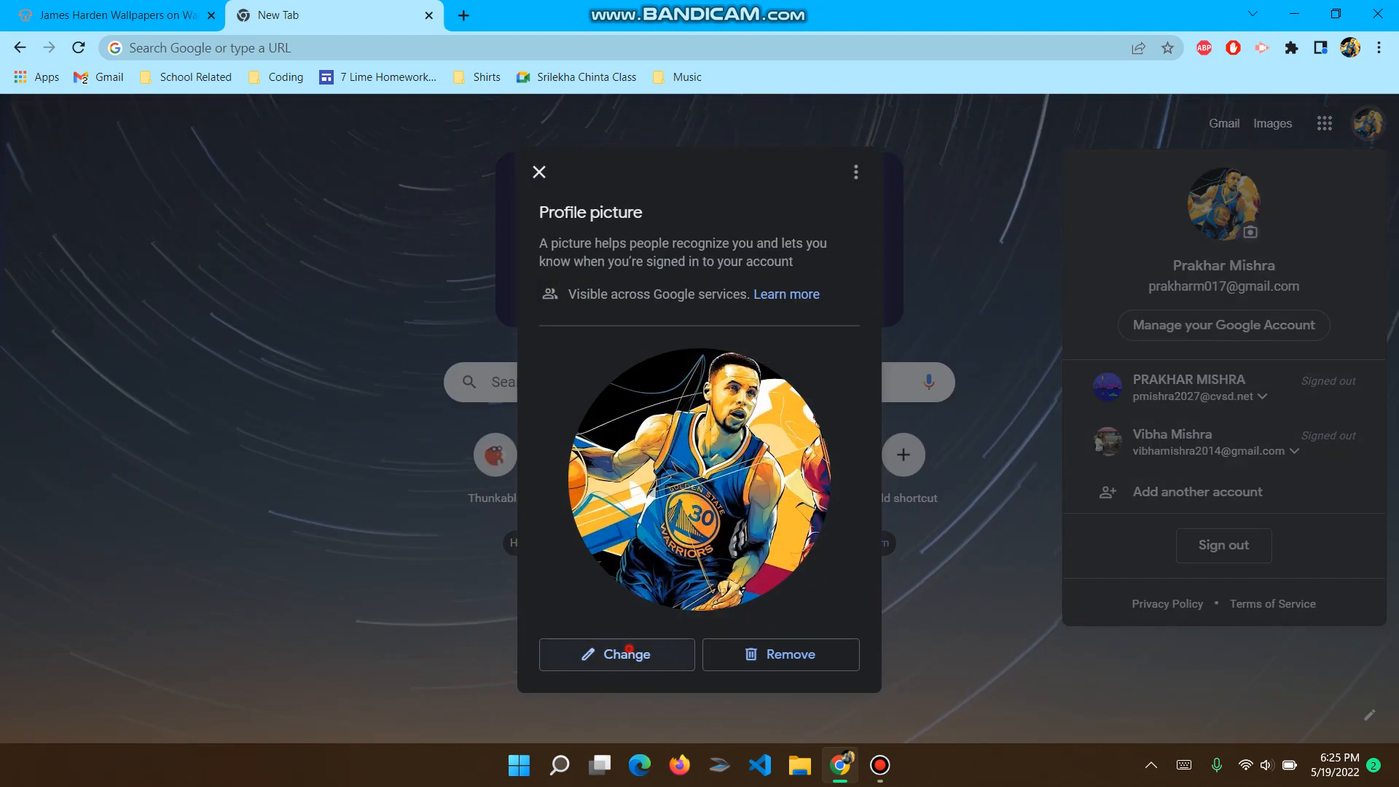
left_click(616, 654)
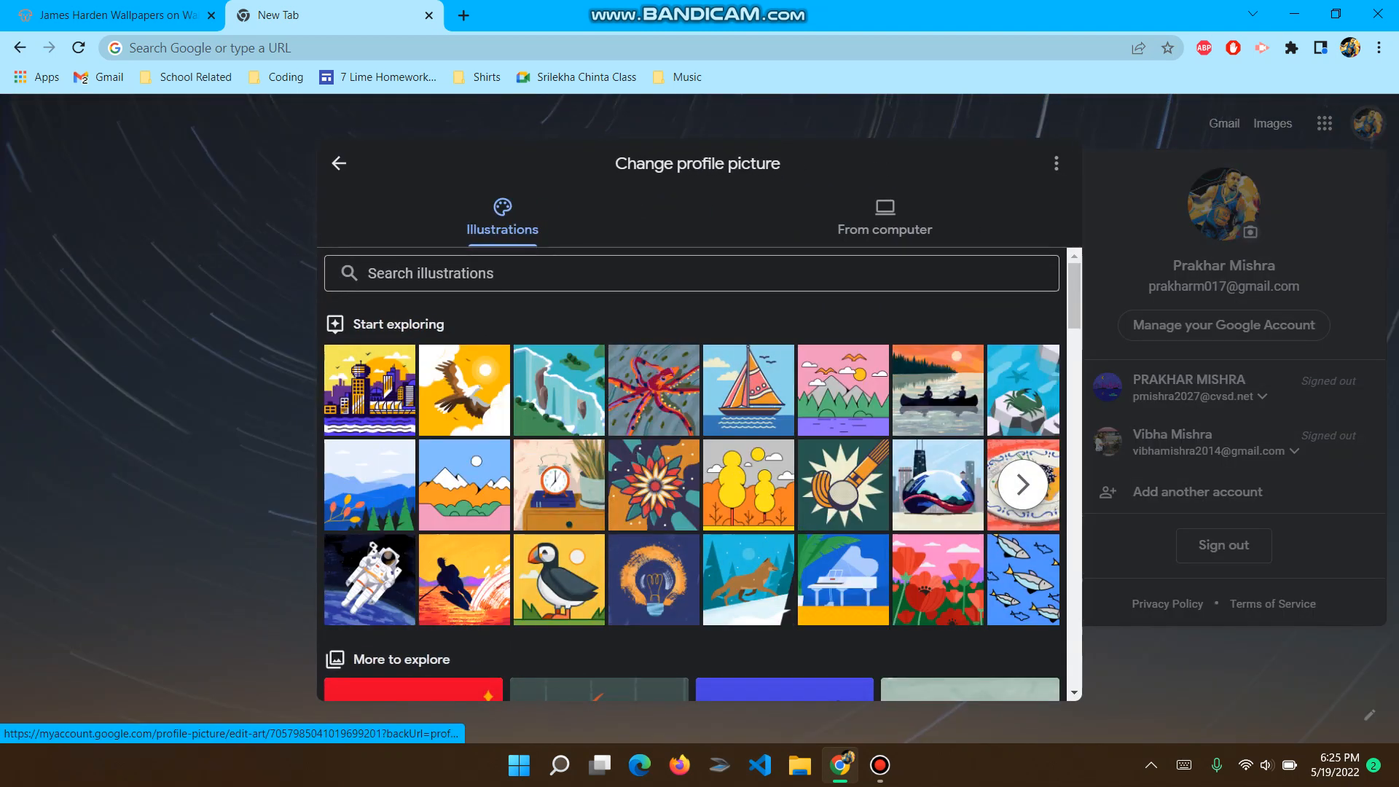
scroll("down", 3)
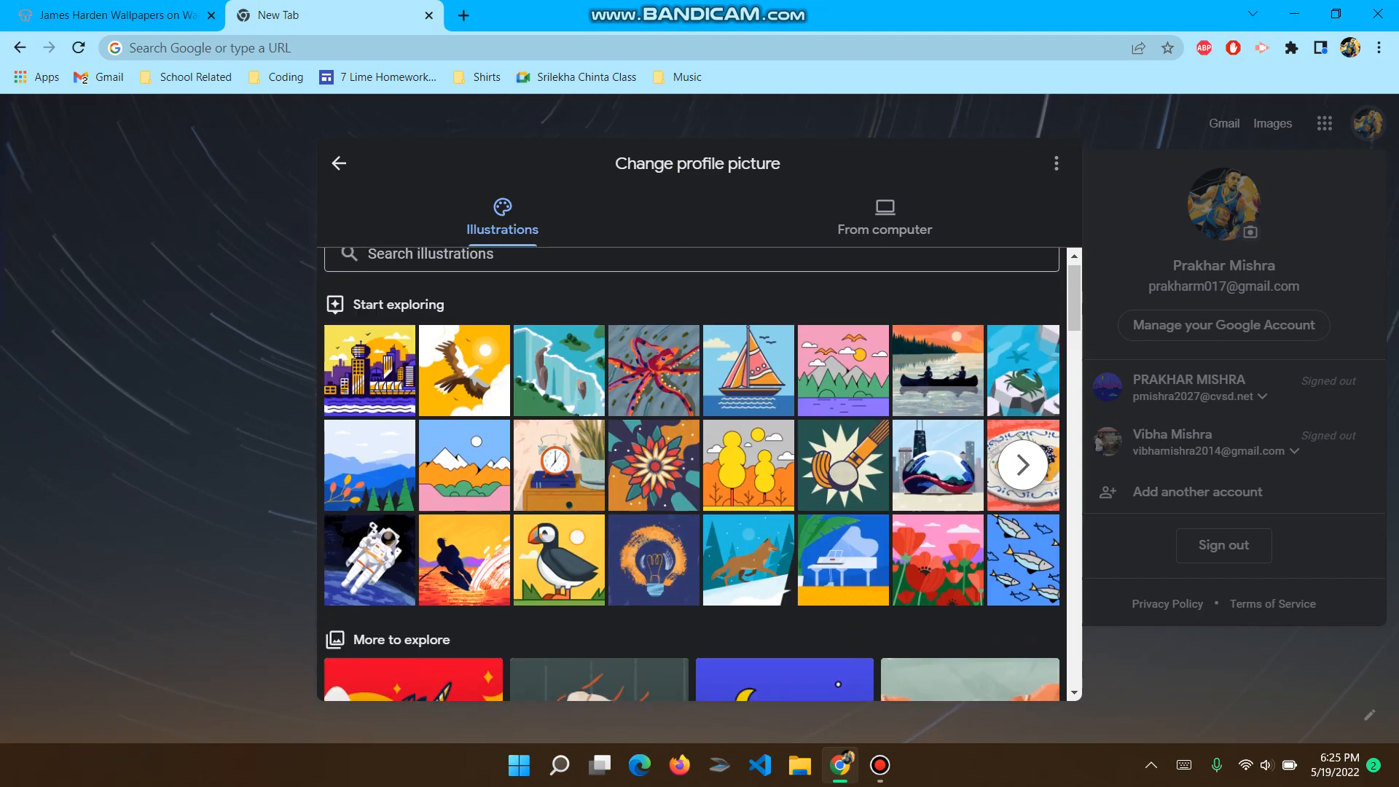
scroll("down", 3)
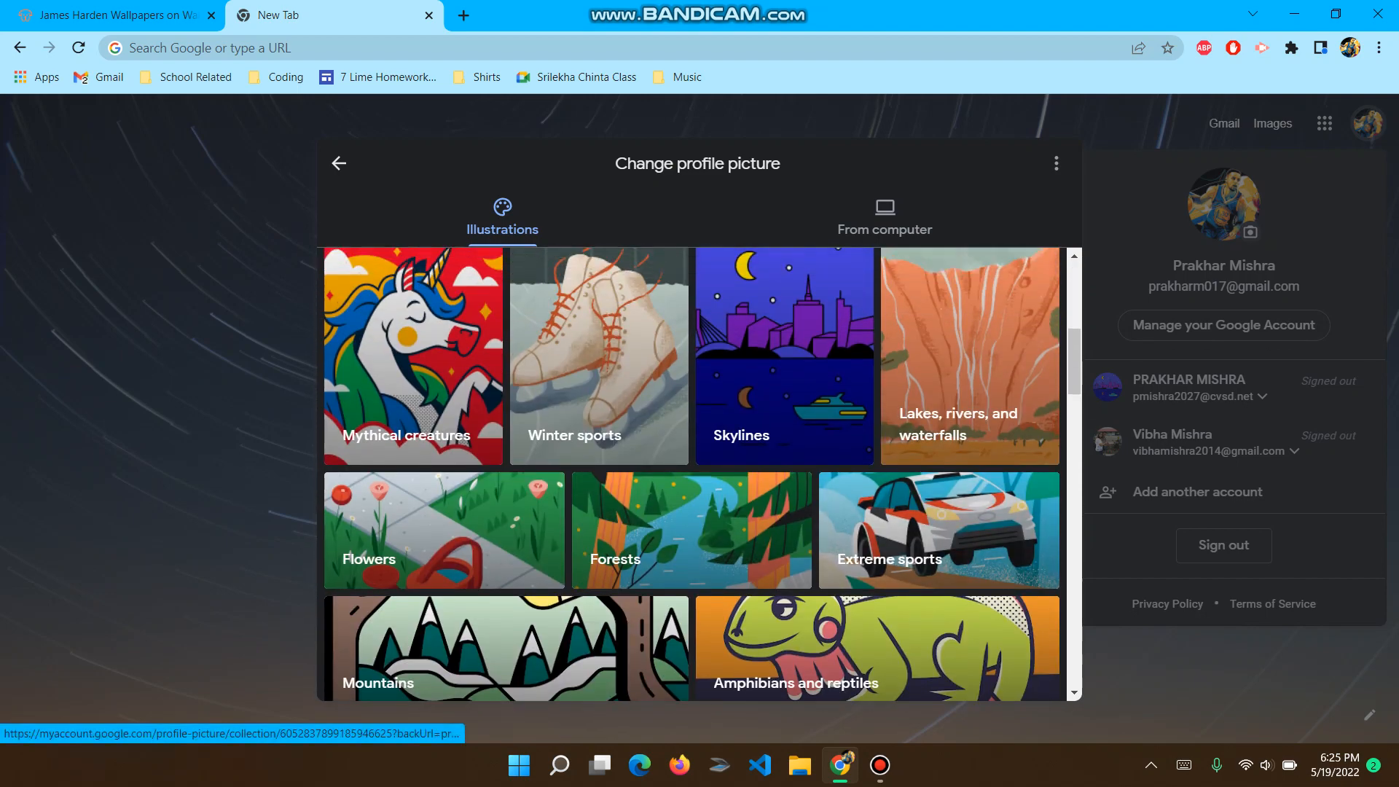
left_click(938, 530)
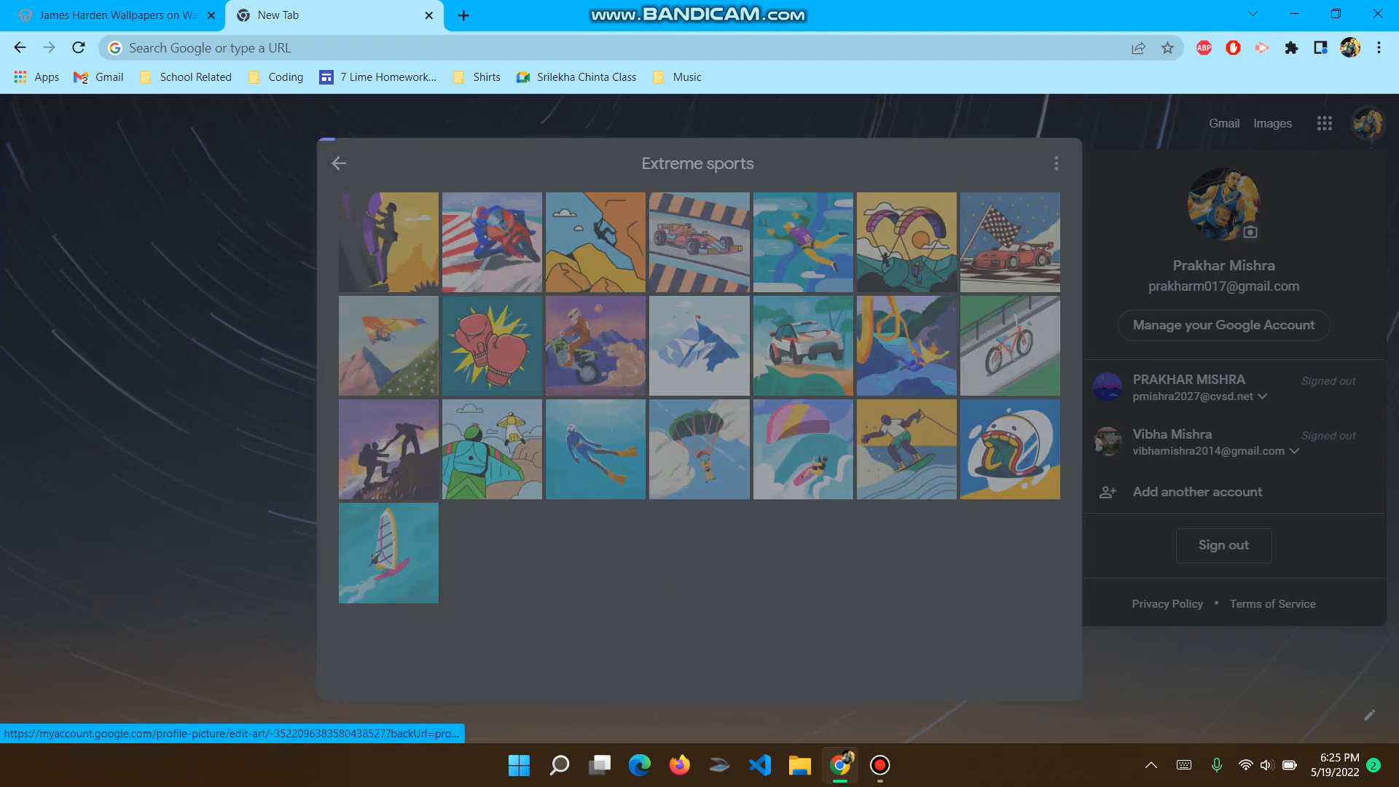
- Try a filter on the car illustration and recolour the car orange
left_click(1010, 242)
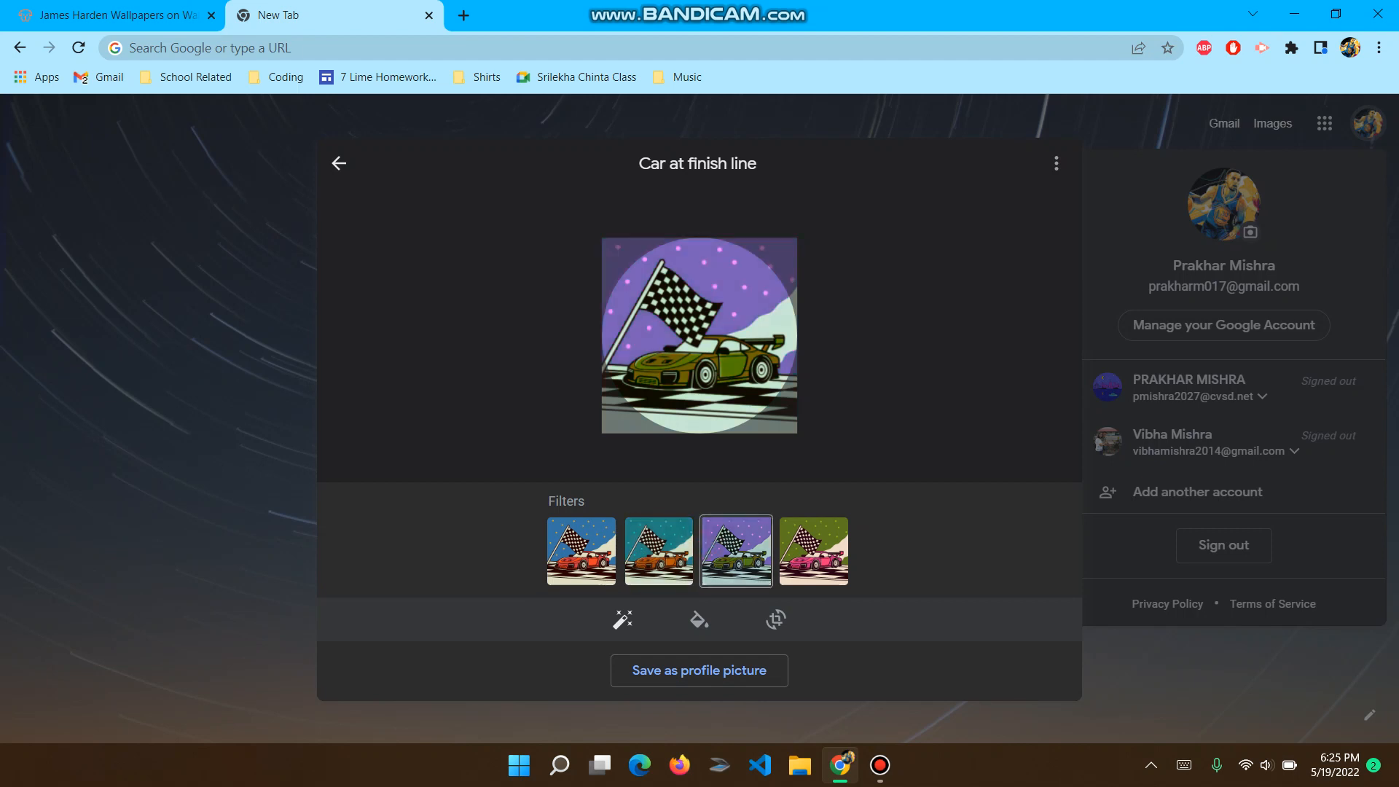
left_click(699, 619)
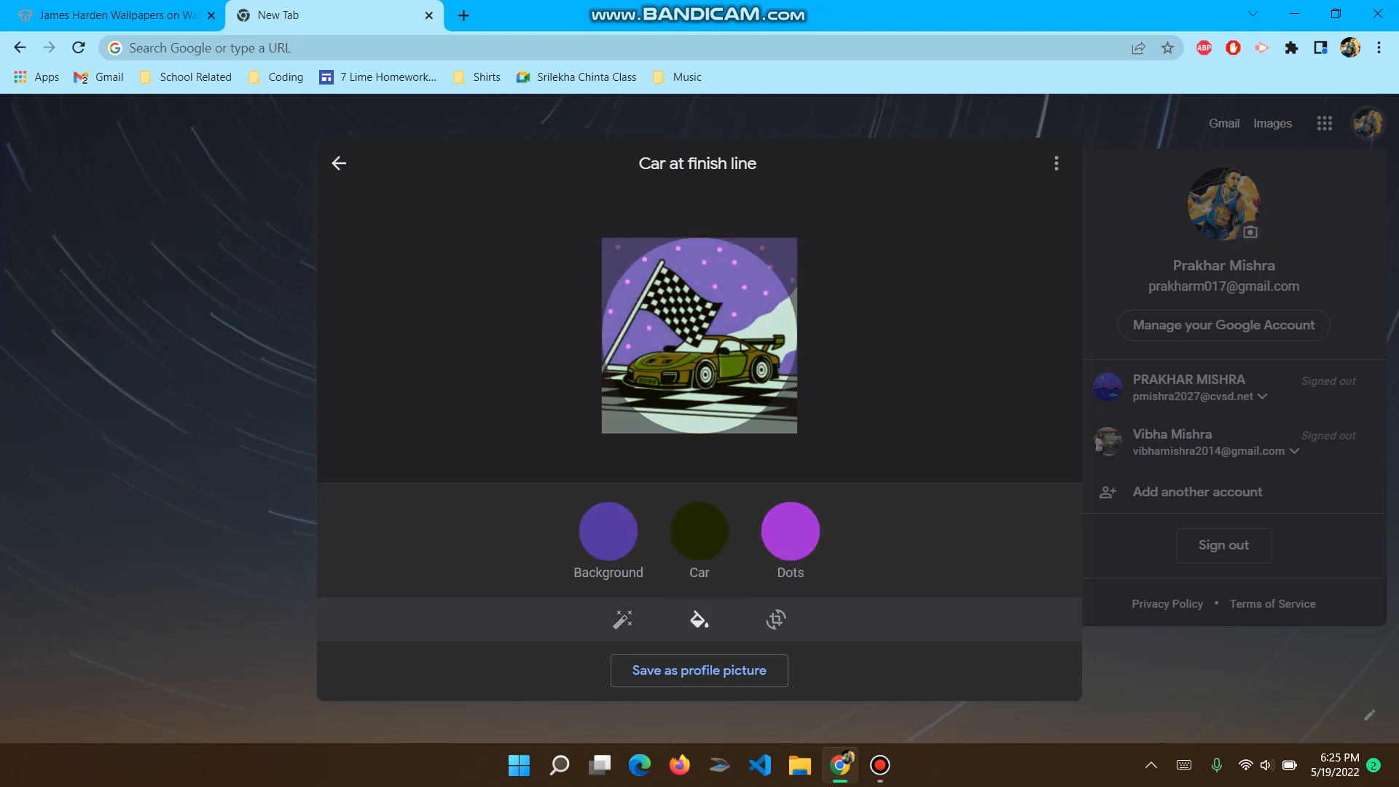
left_click(790, 530)
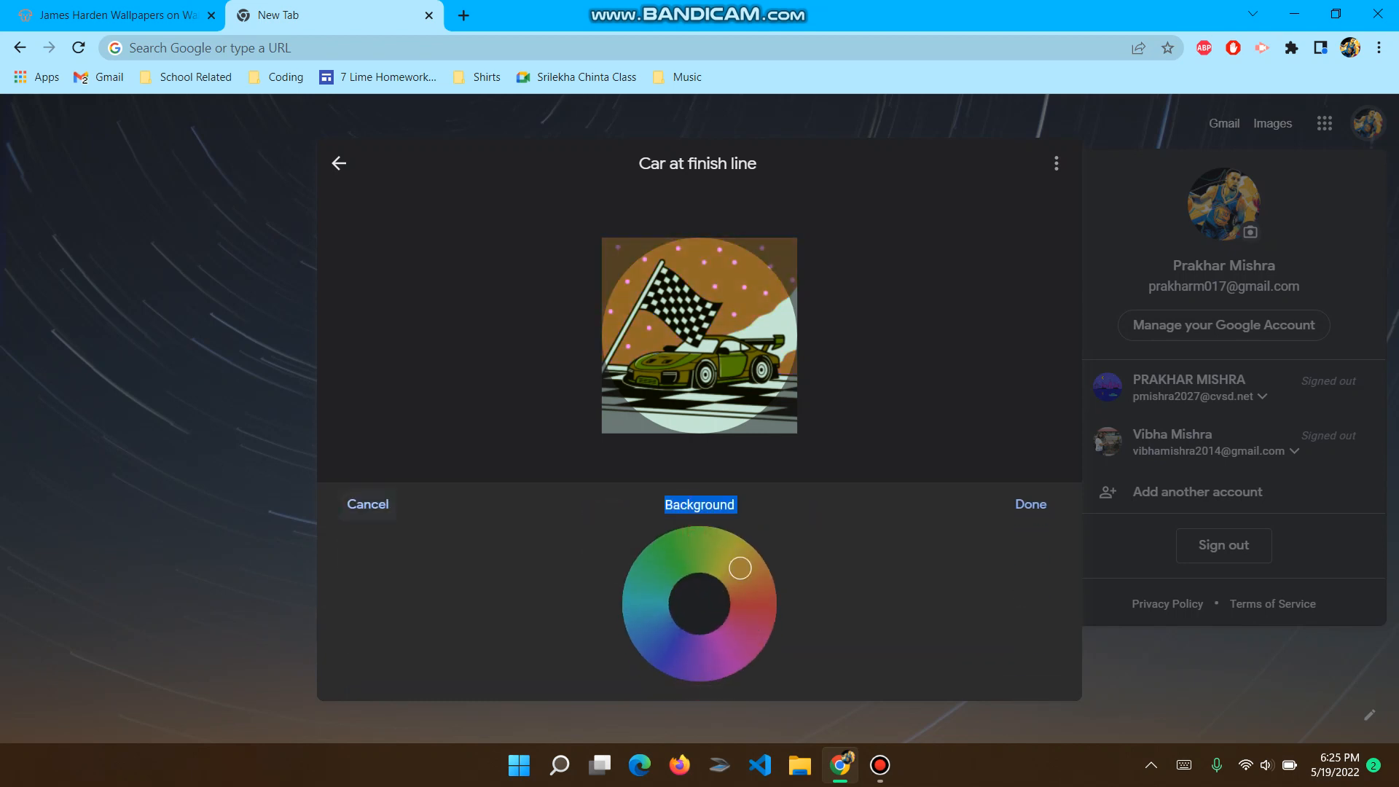
left_click(714, 550)
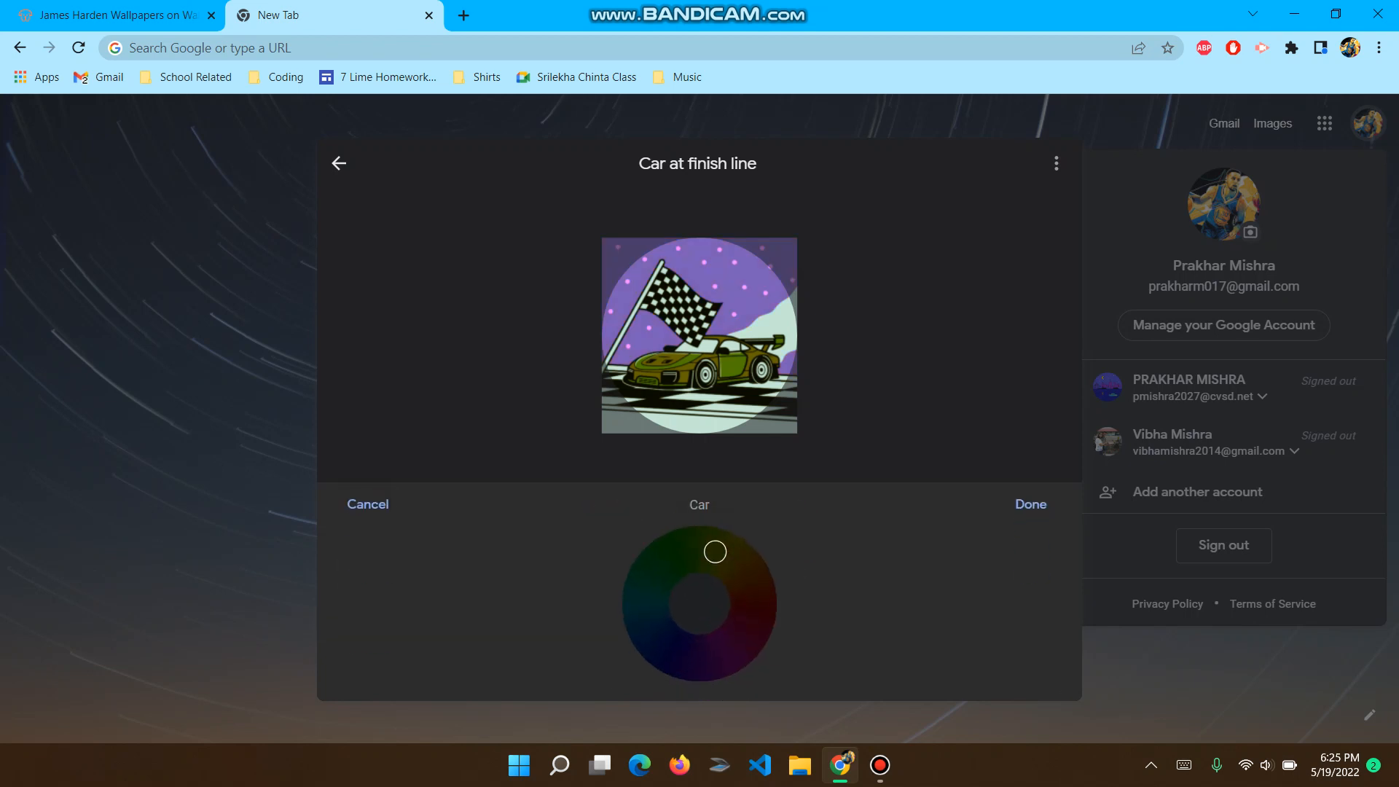
left_click_drag(714, 550, 752, 594)
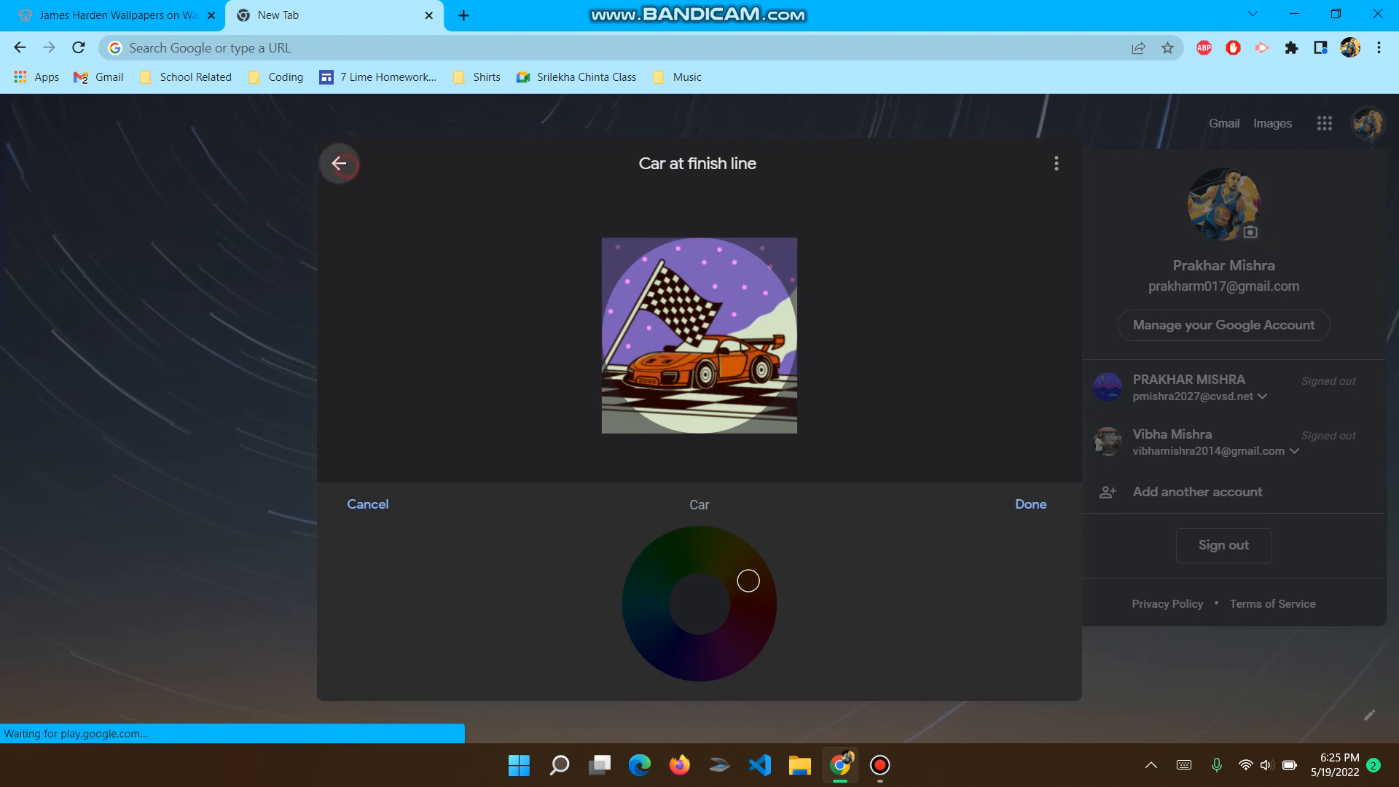
- Abandon the illustration unsaved and switch to uploading a photo from the computer
left_click(338, 163)
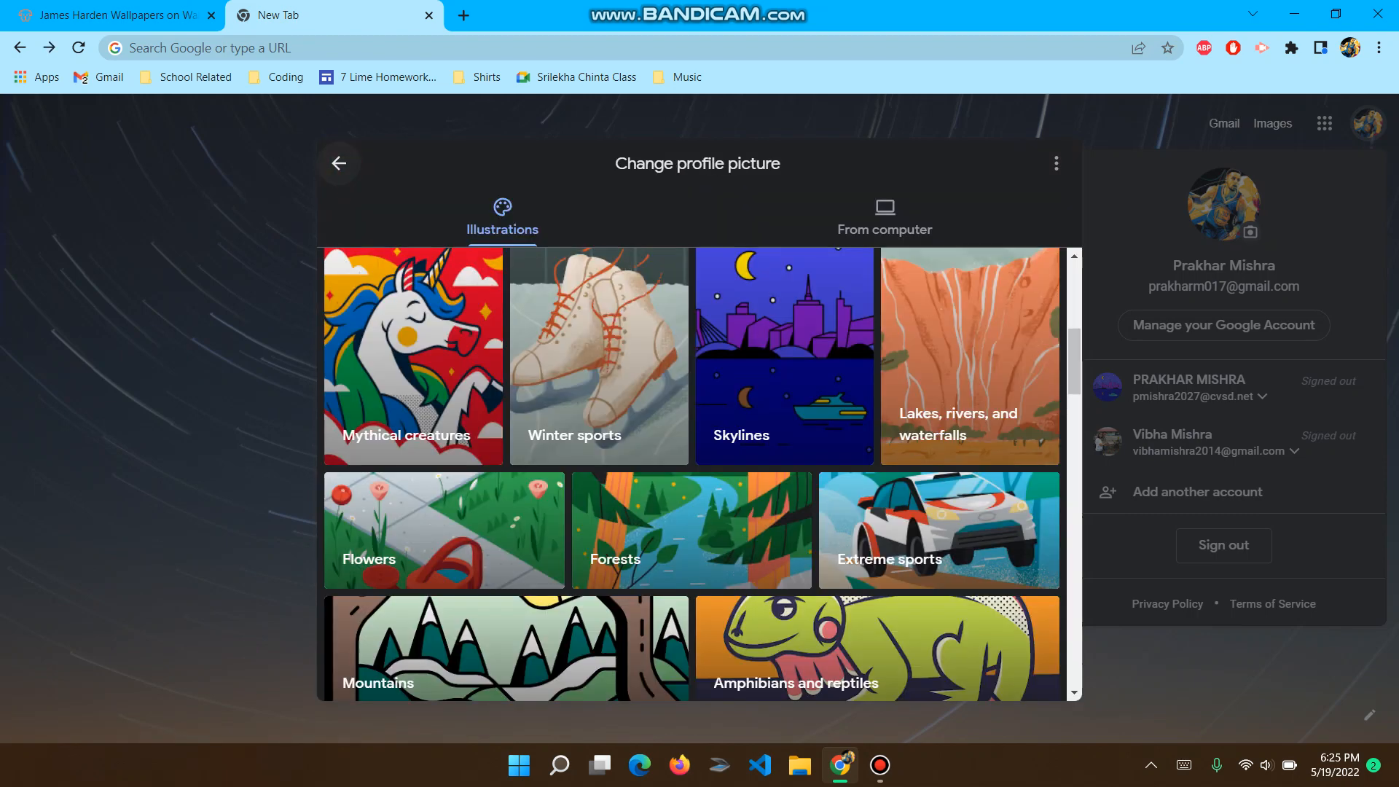
left_click(885, 216)
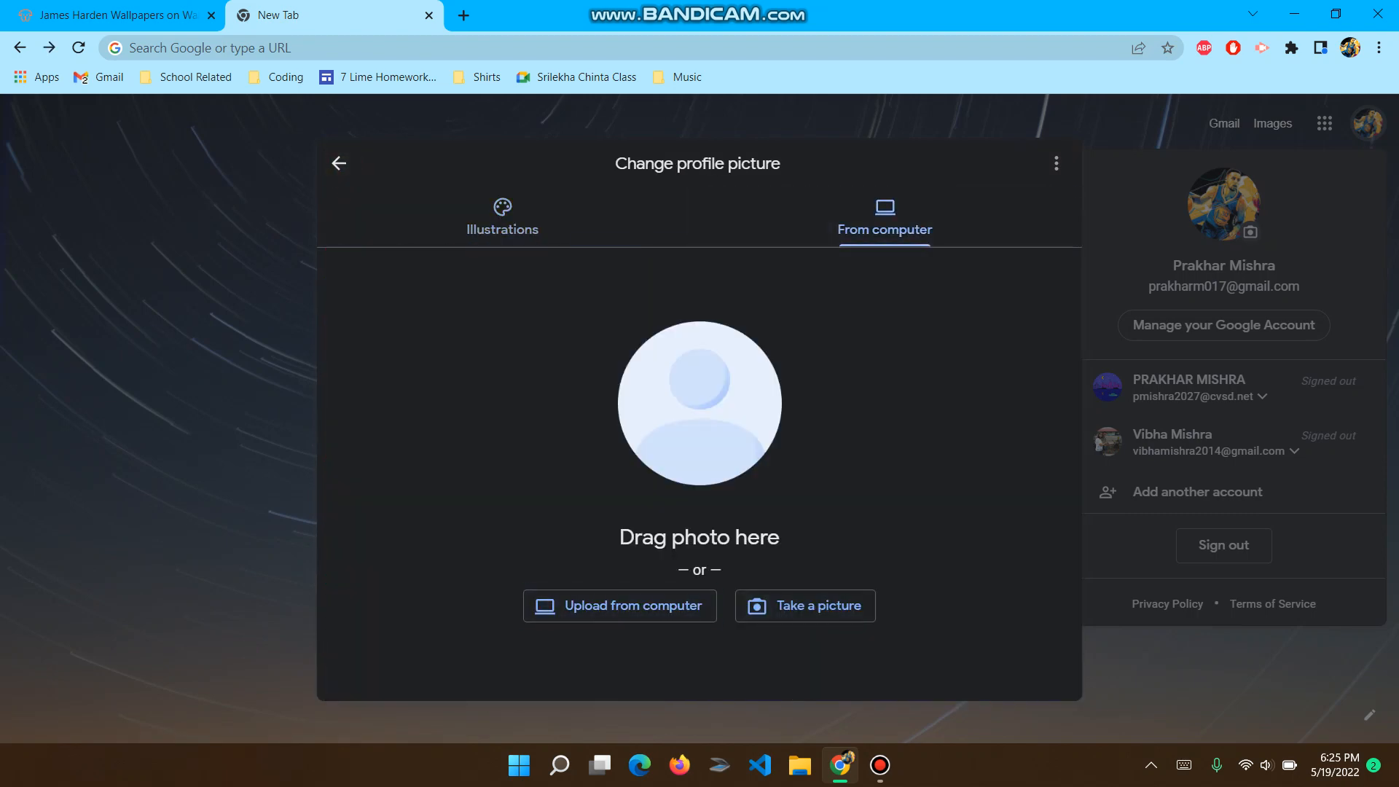
- Download the 3840x2160 James Harden wallpaper from the WallpaperDog tab
left_click(117, 15)
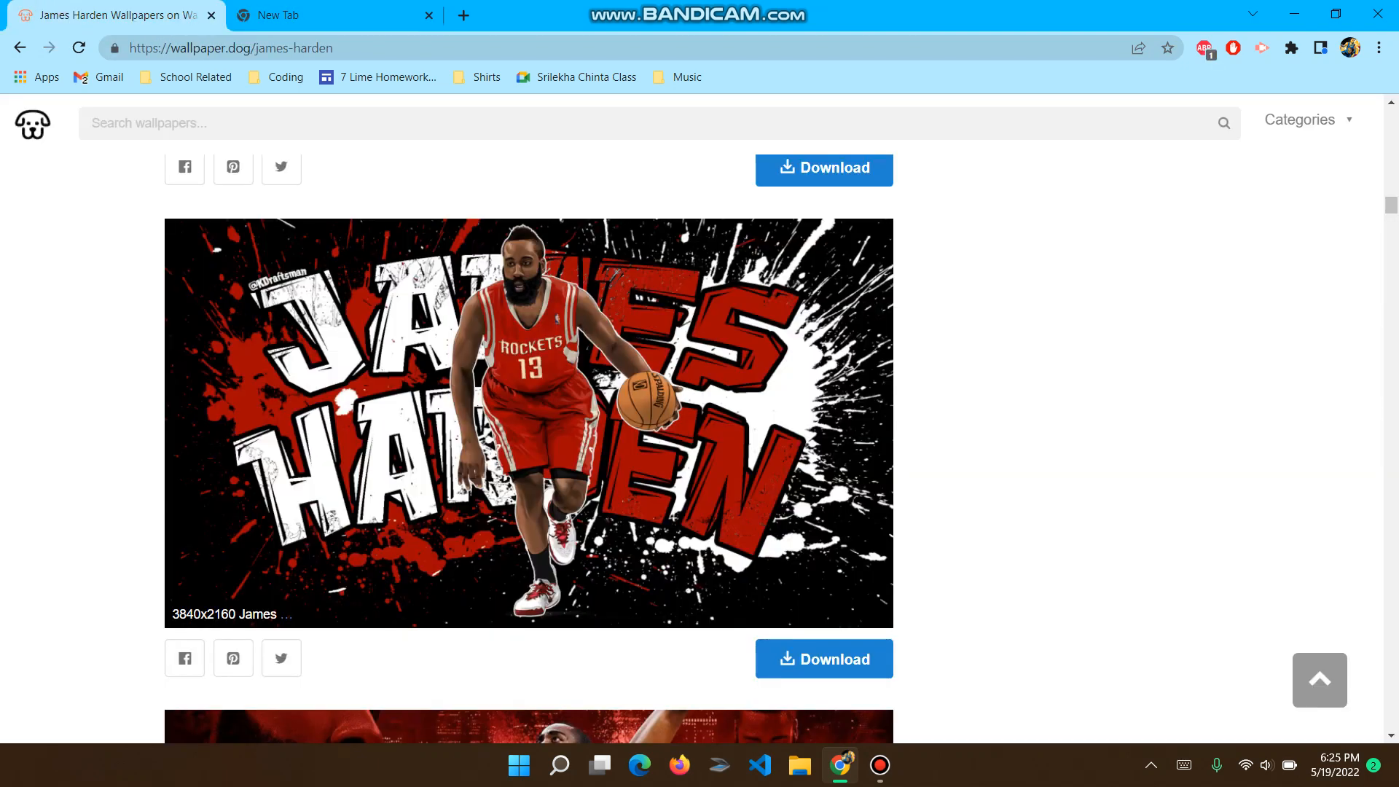
left_click(823, 658)
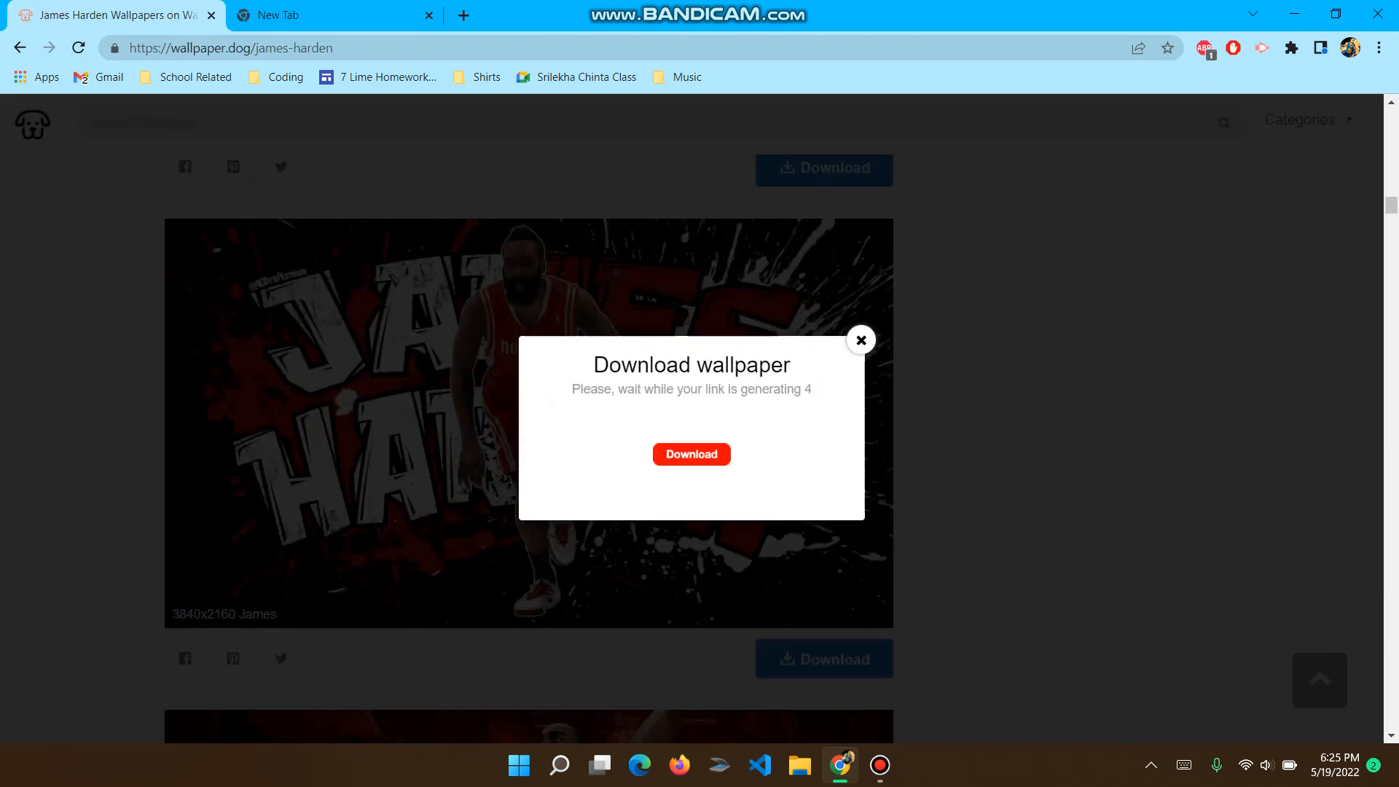
mouse_move(585, 76)
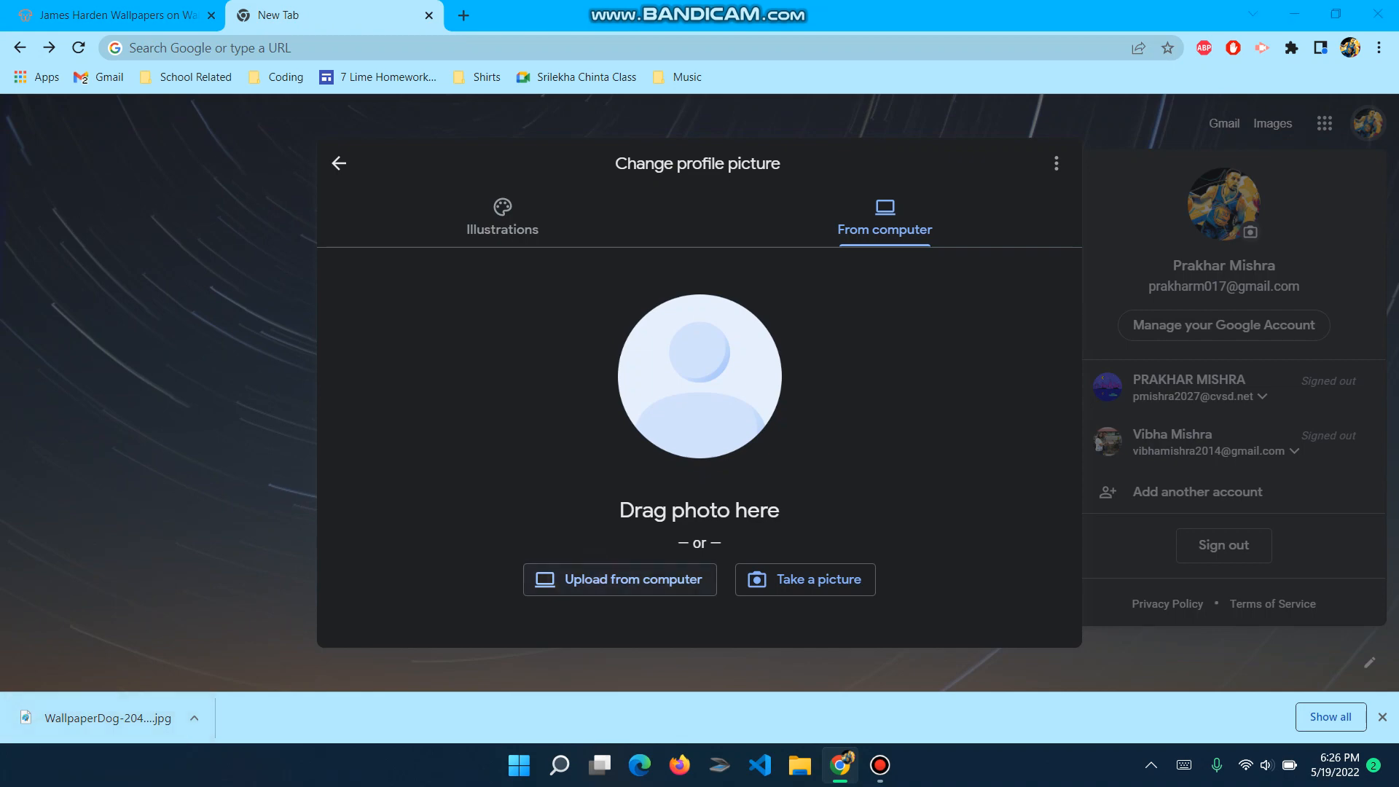
- Upload the downloaded WallpaperDog jpg from the Downloads folder for cropping
left_click(619, 579)
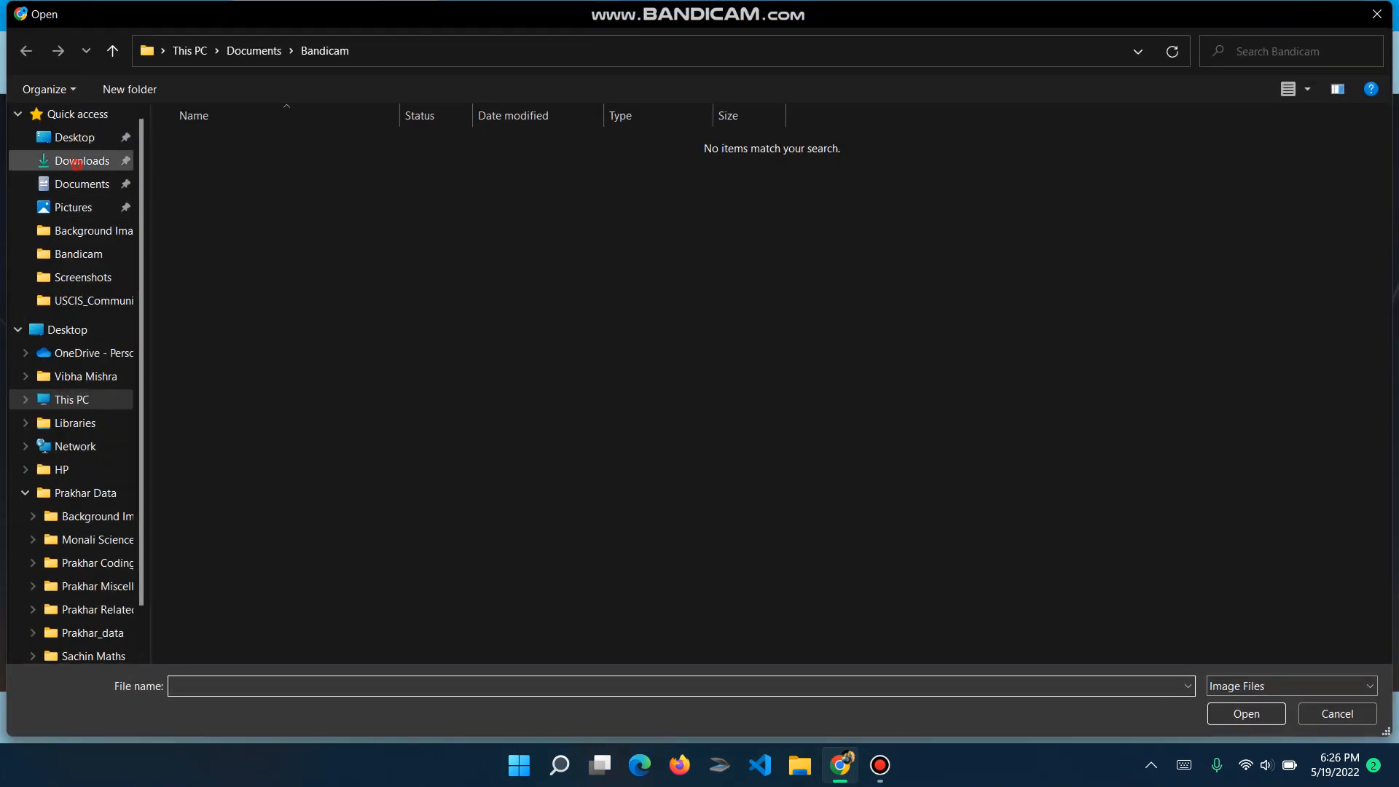
left_click(80, 161)
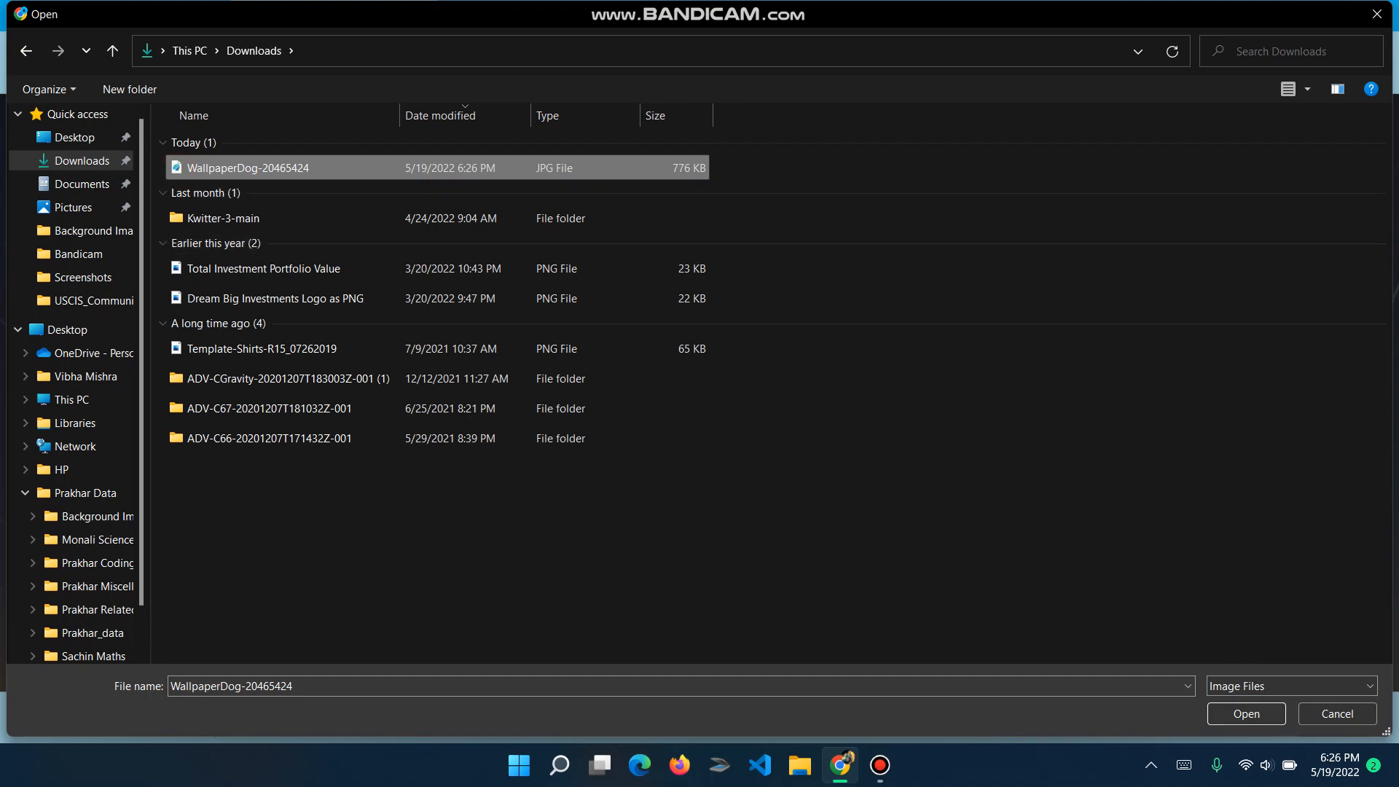
left_click(1245, 713)
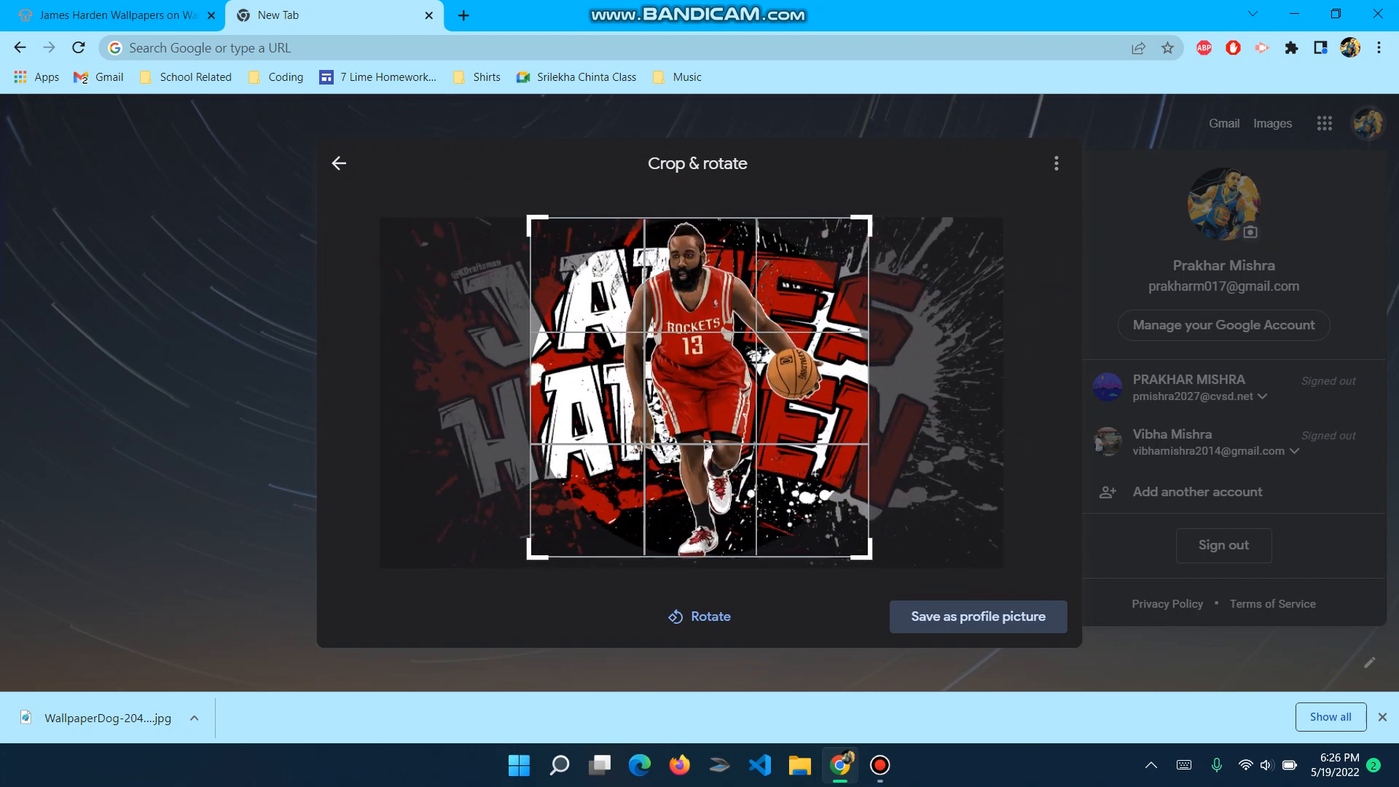
- Rotate the wallpaper back upright and save the square crop as the profile picture
left_click(699, 617)
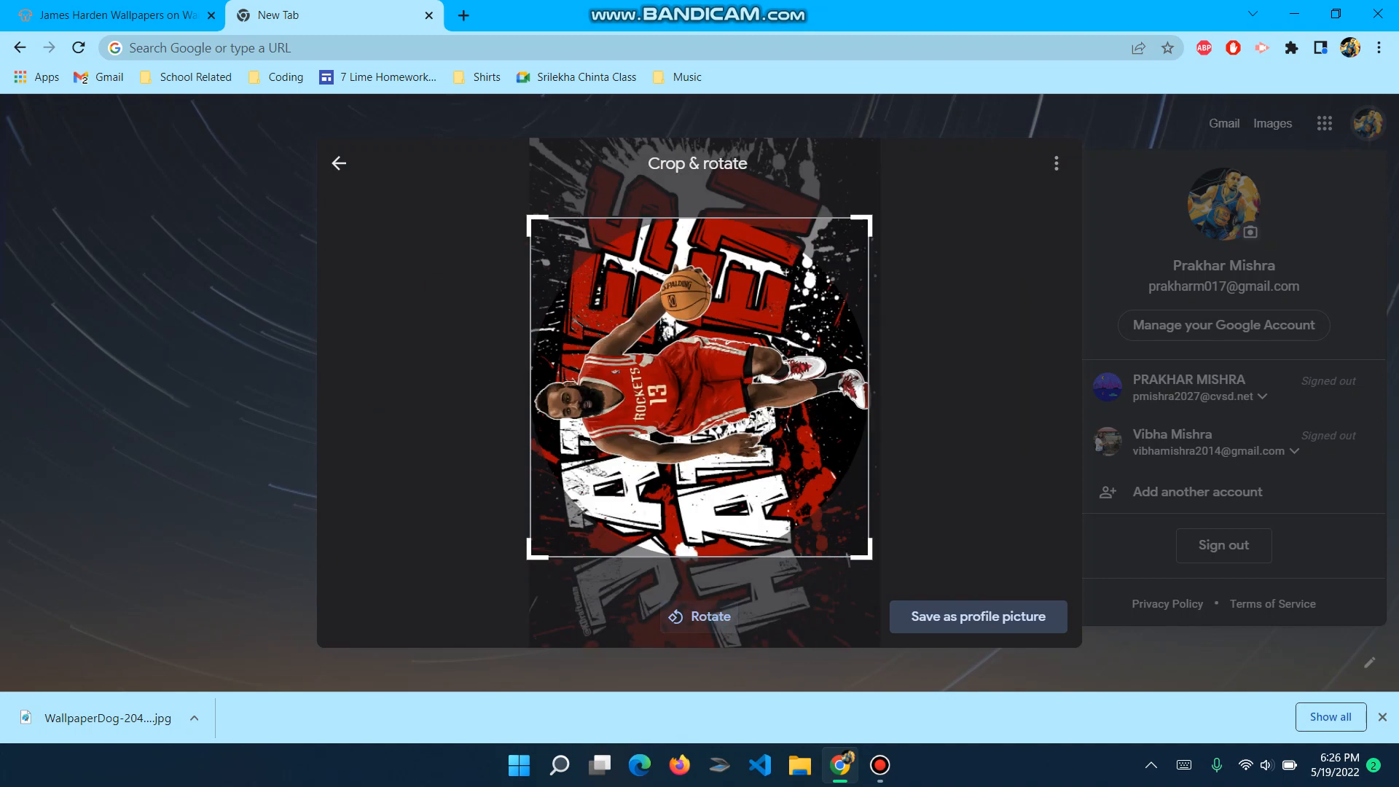
left_click(700, 616)
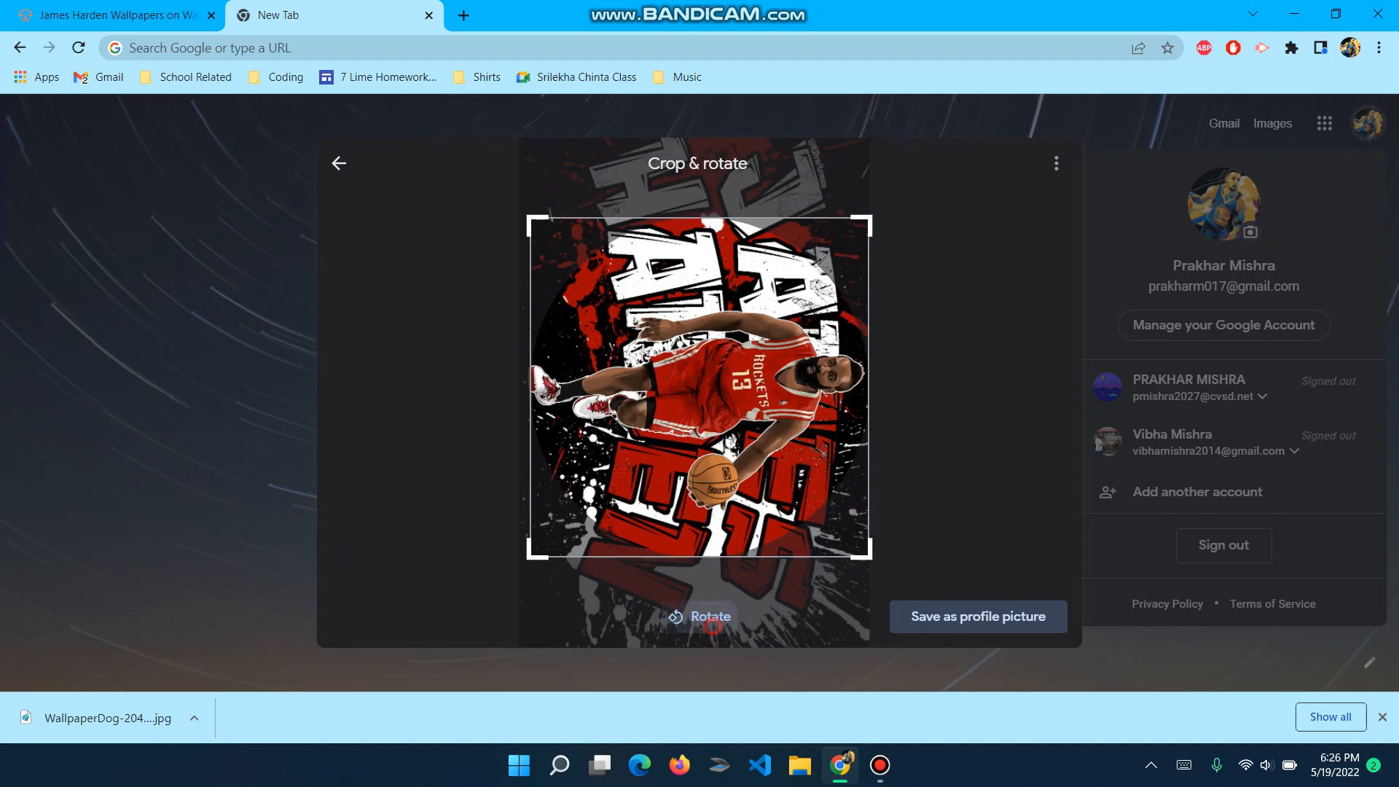
left_click(699, 616)
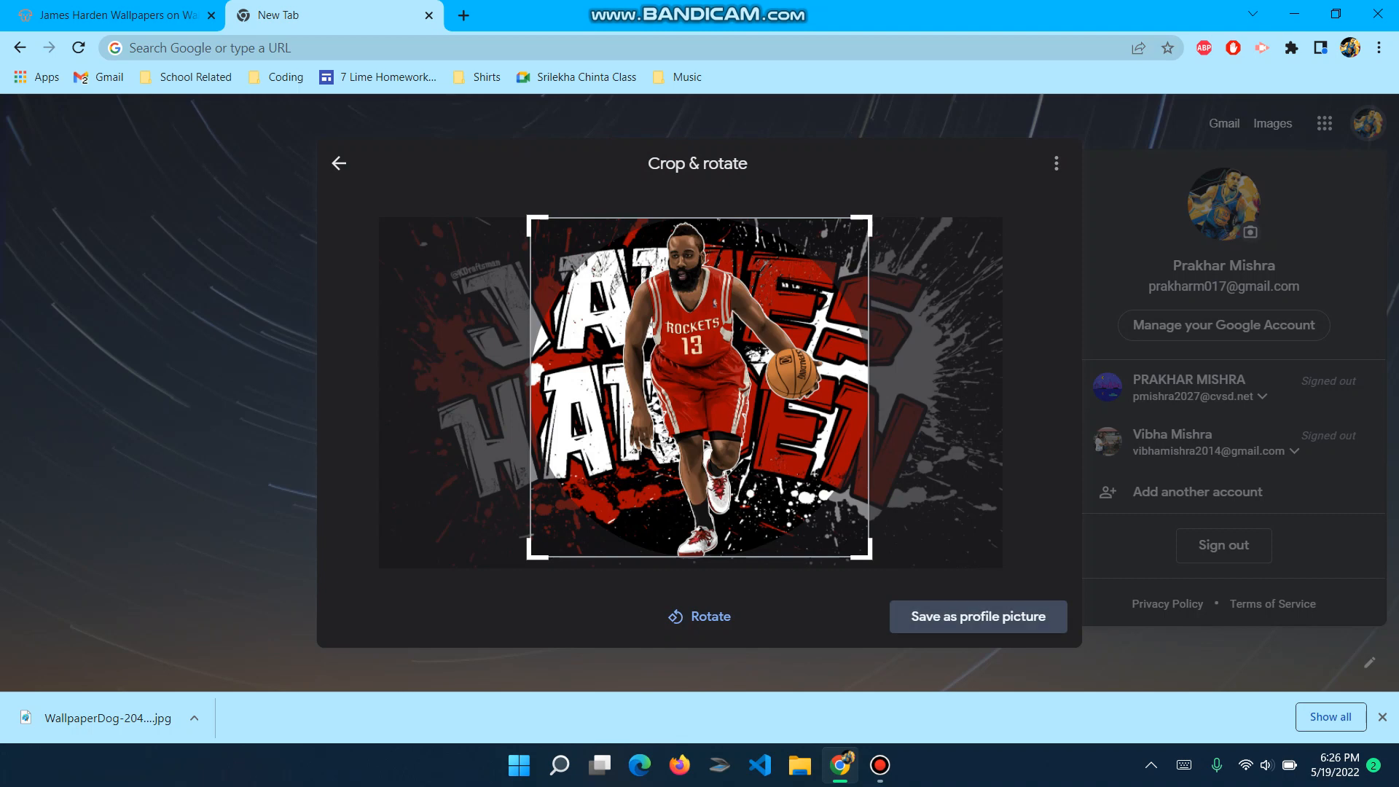
left_click(978, 616)
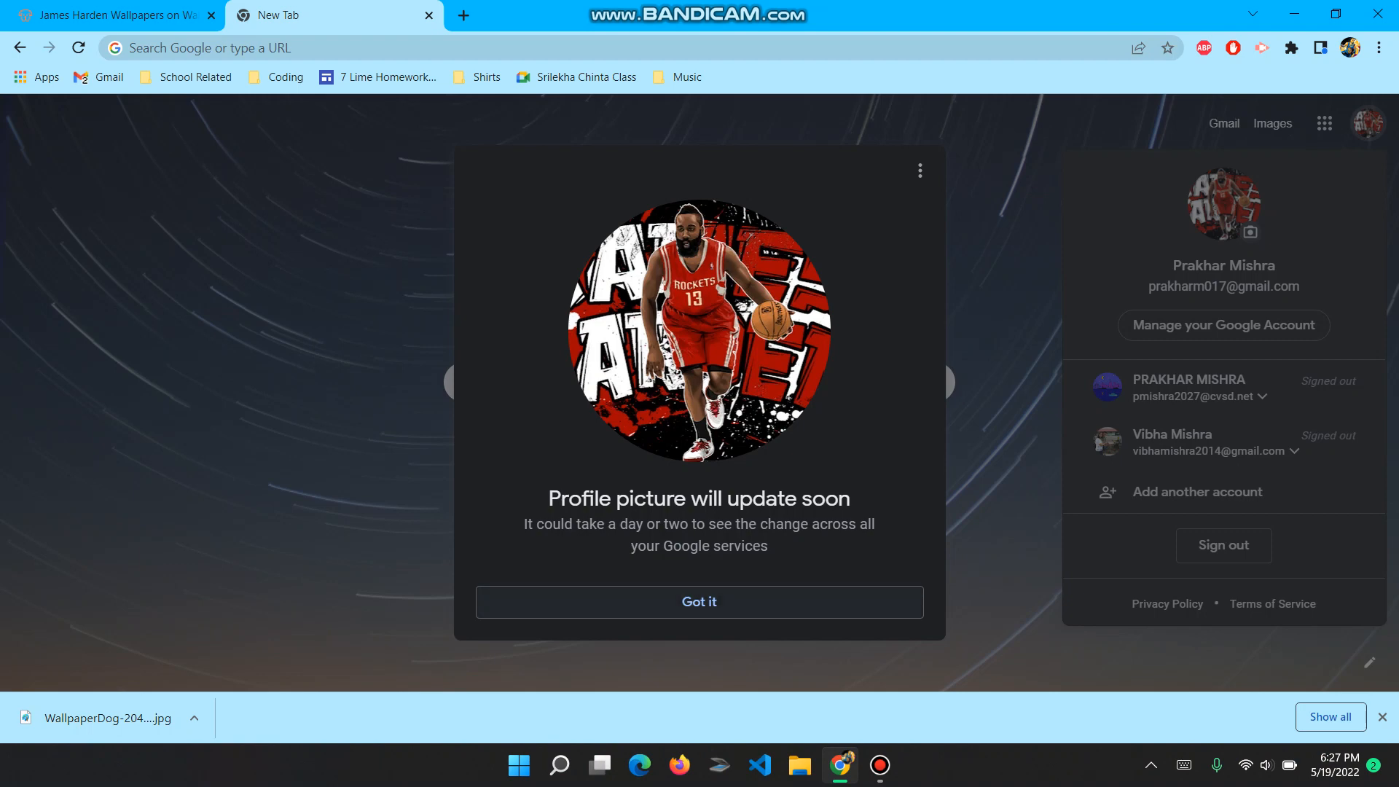
- Dismiss the update notice and bring Bandicam back up
left_click(699, 601)
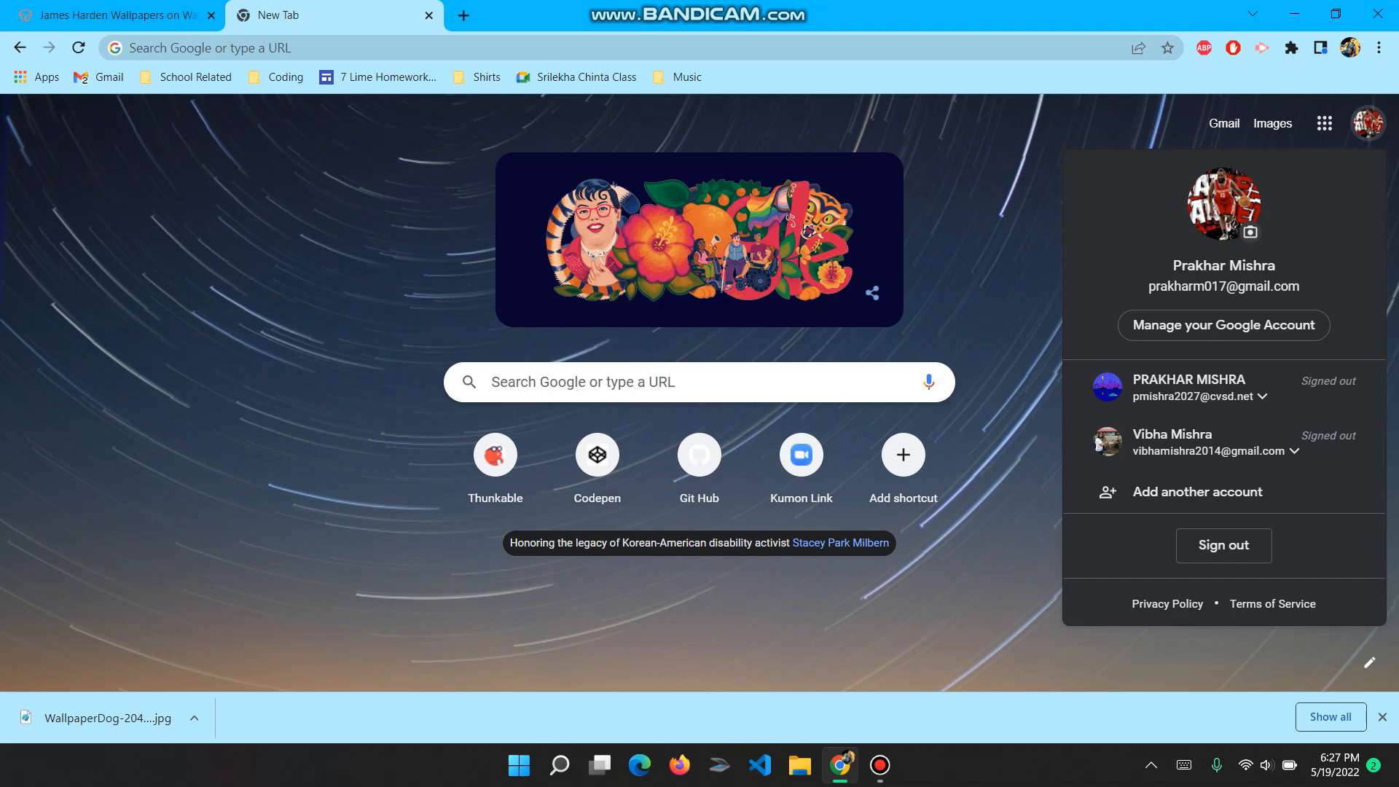
left_click(881, 765)
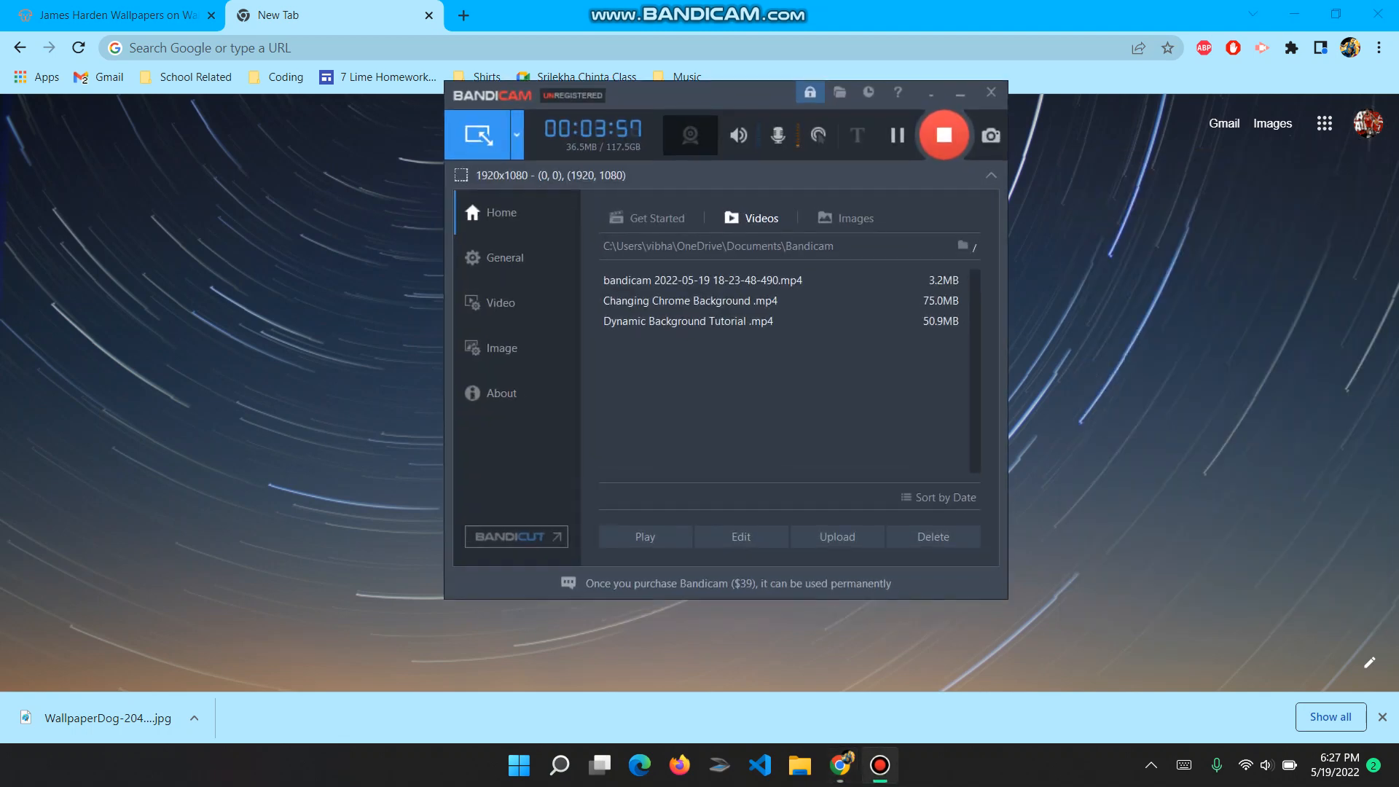